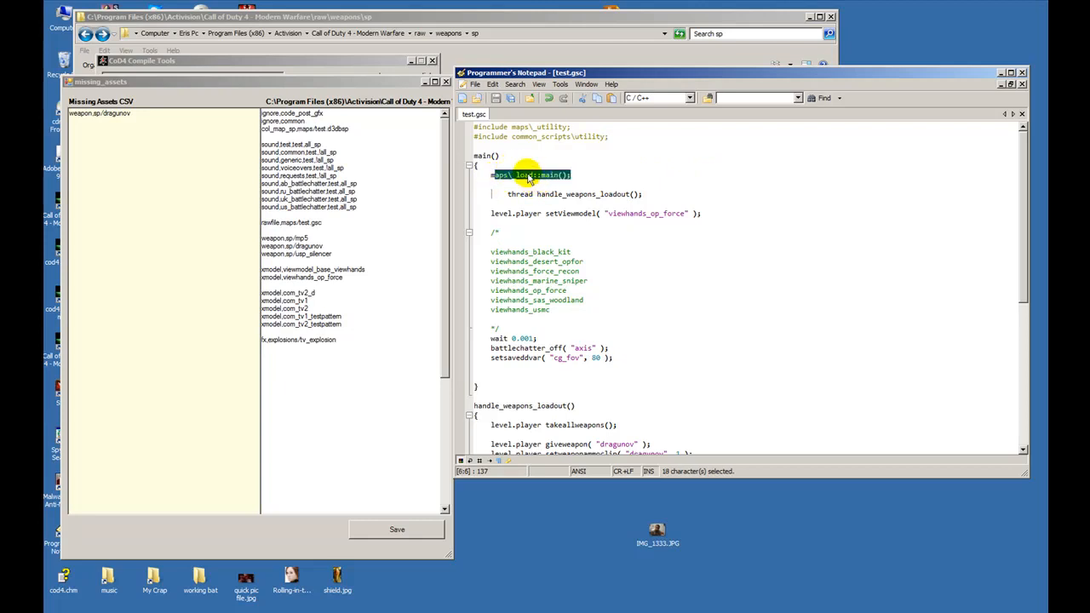
# Highlight the maps\_load::main() call and the thread handle_weapons_loadout() call in test.gsc
pyautogui.click(518, 175)
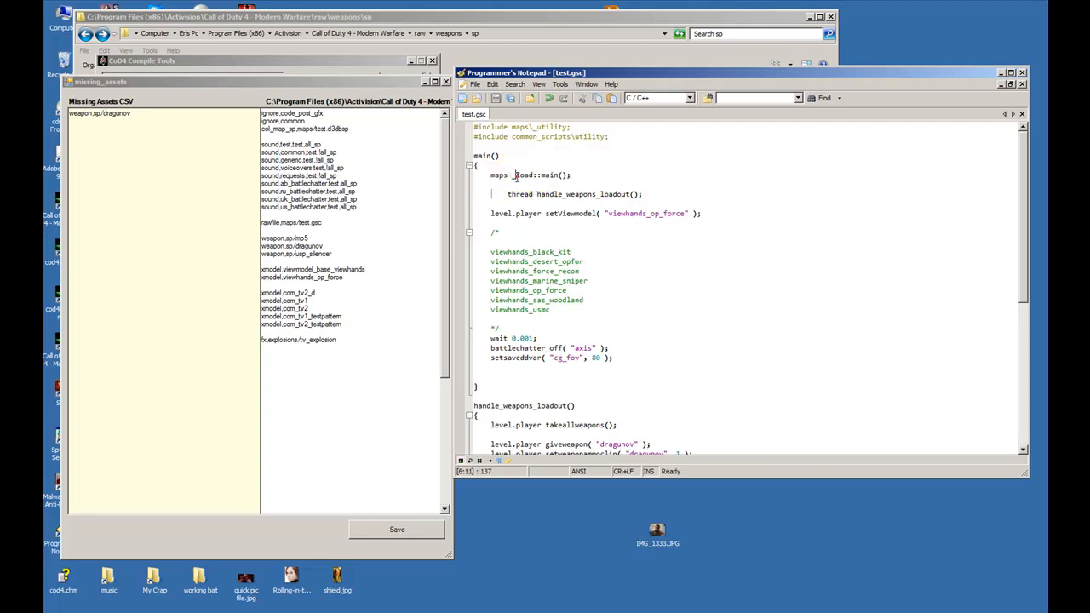
pyautogui.moveTo(623, 189)
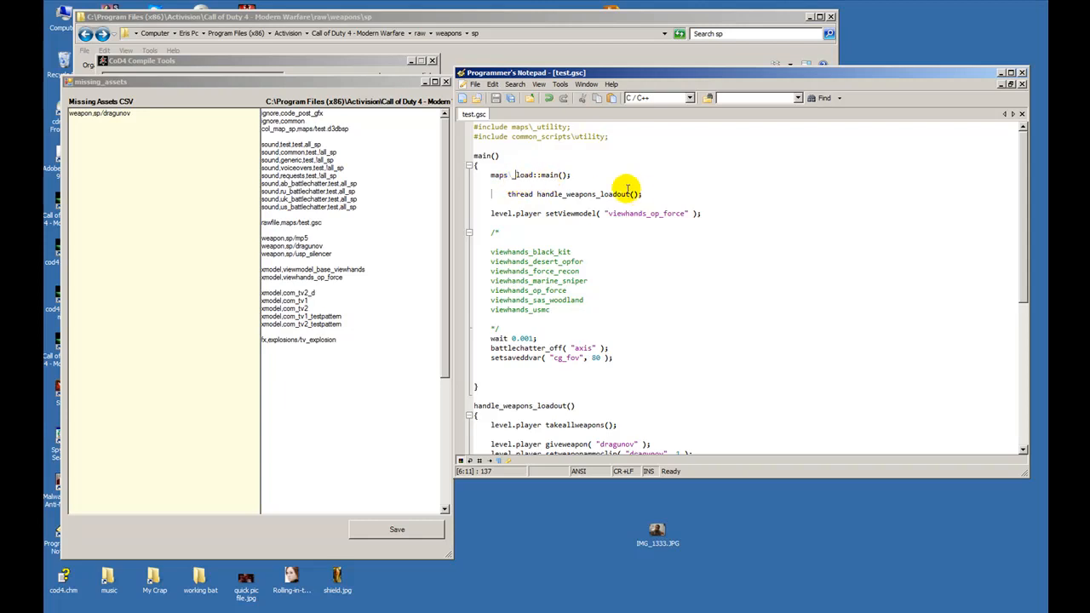
pyautogui.moveTo(624, 177)
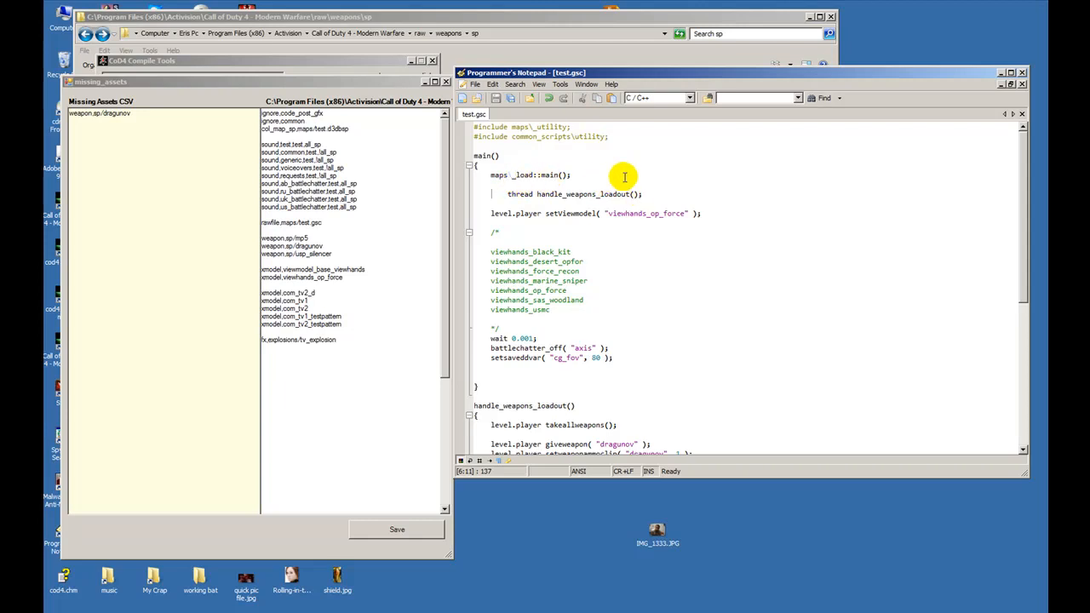
pyautogui.moveTo(483, 179)
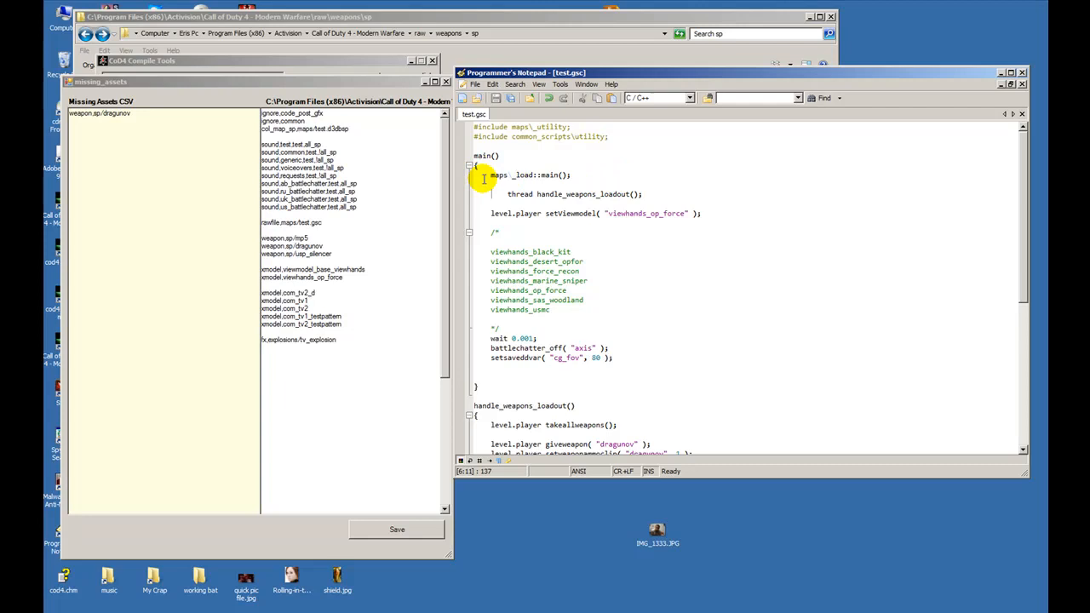
pyautogui.moveTo(491, 175); pyautogui.dragTo(570, 174)
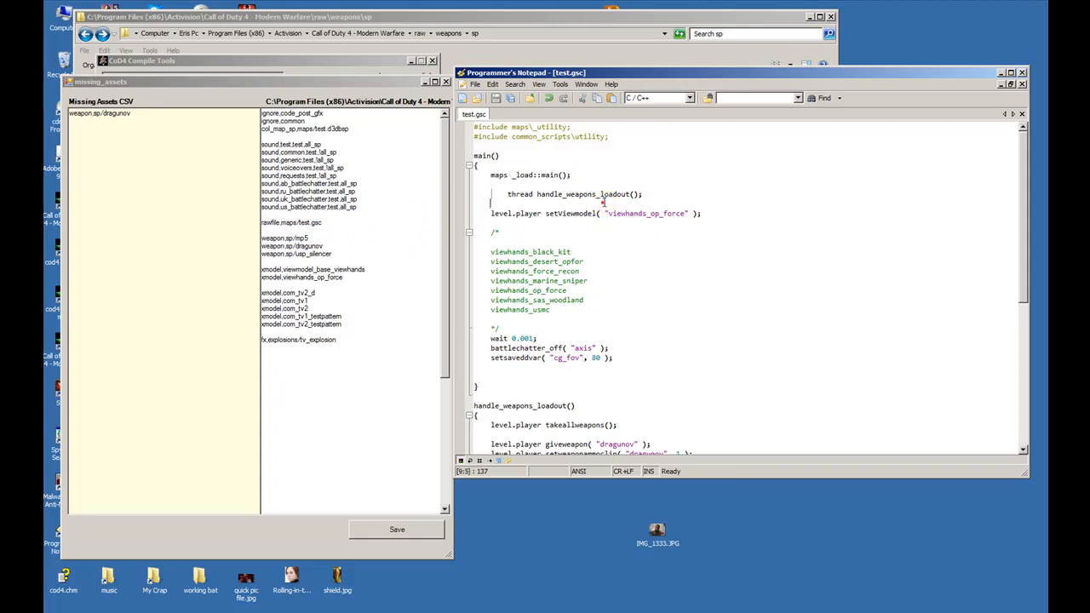
pyautogui.doubleClick(614, 194)
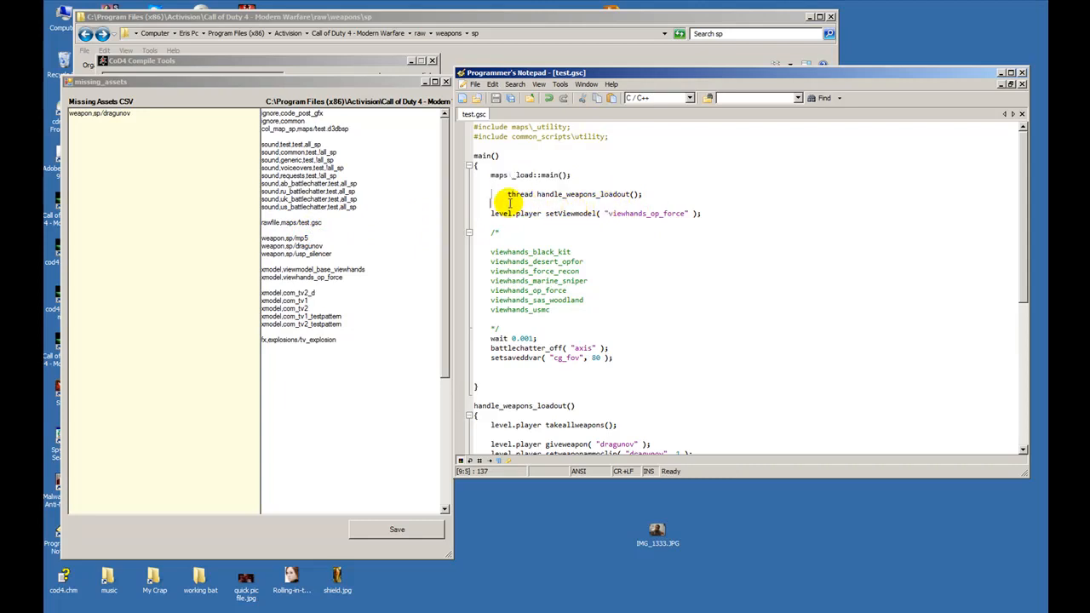
pyautogui.moveTo(507, 194); pyautogui.dragTo(645, 194)
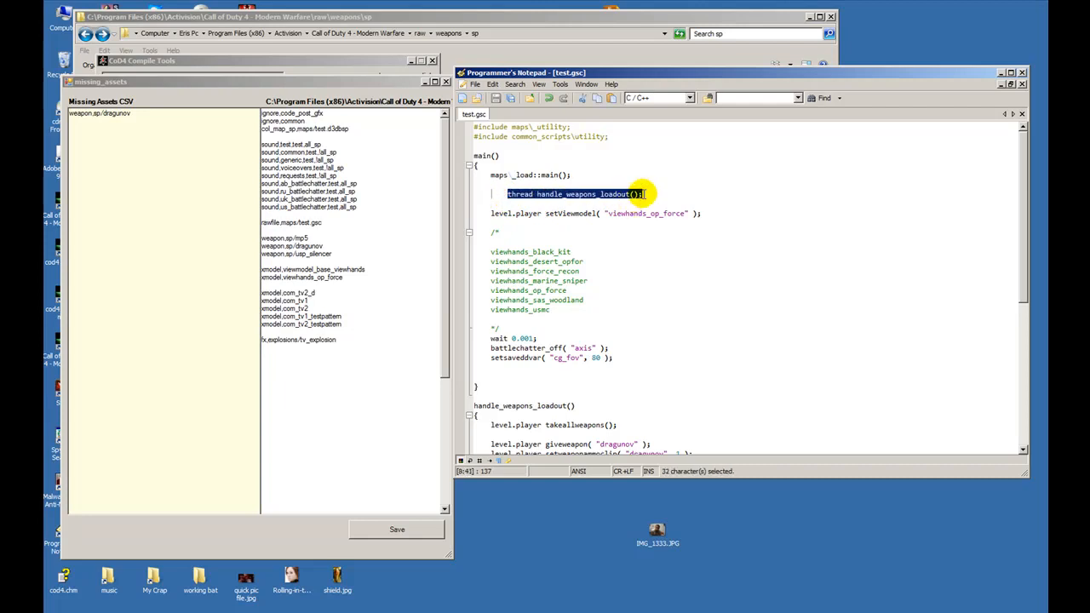
pyautogui.moveTo(649, 188)
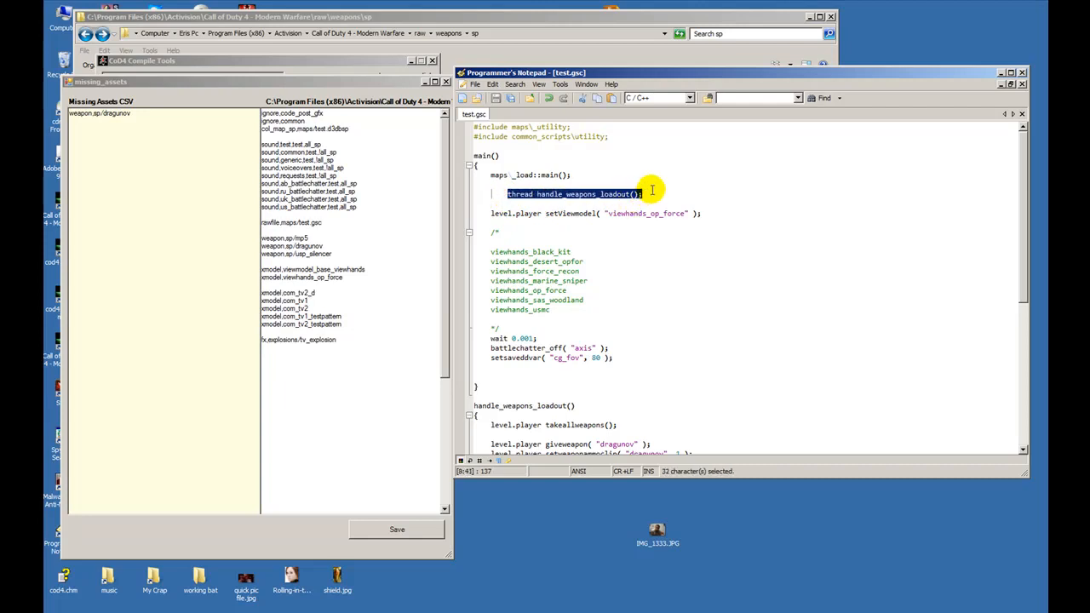
pyautogui.moveTo(637, 194)
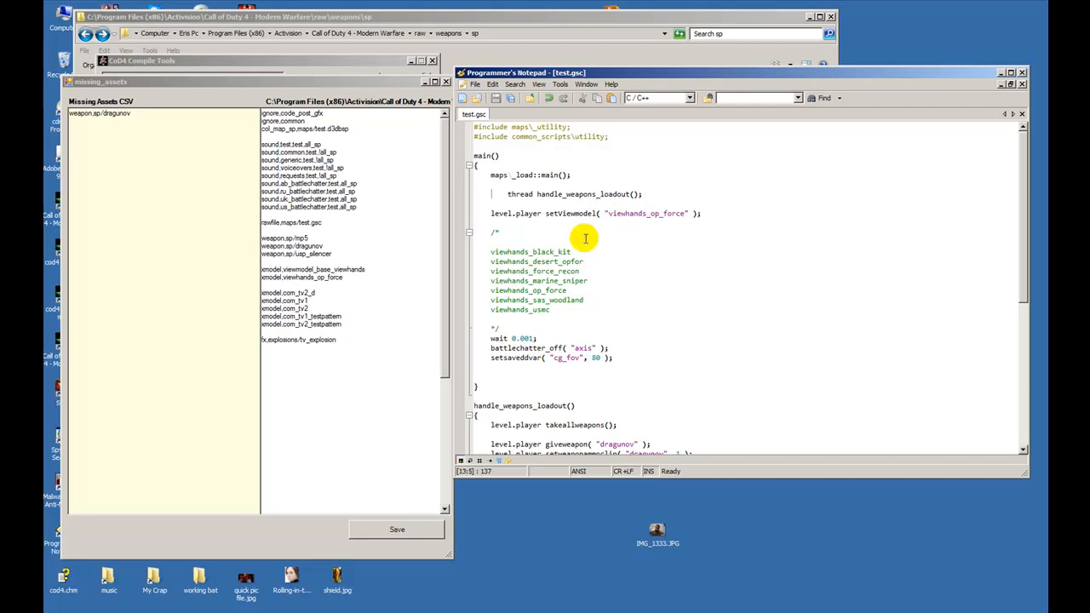
# Clear the takeallweapons highlight and point out the giveweapon dragunov call
pyautogui.scroll(-3)
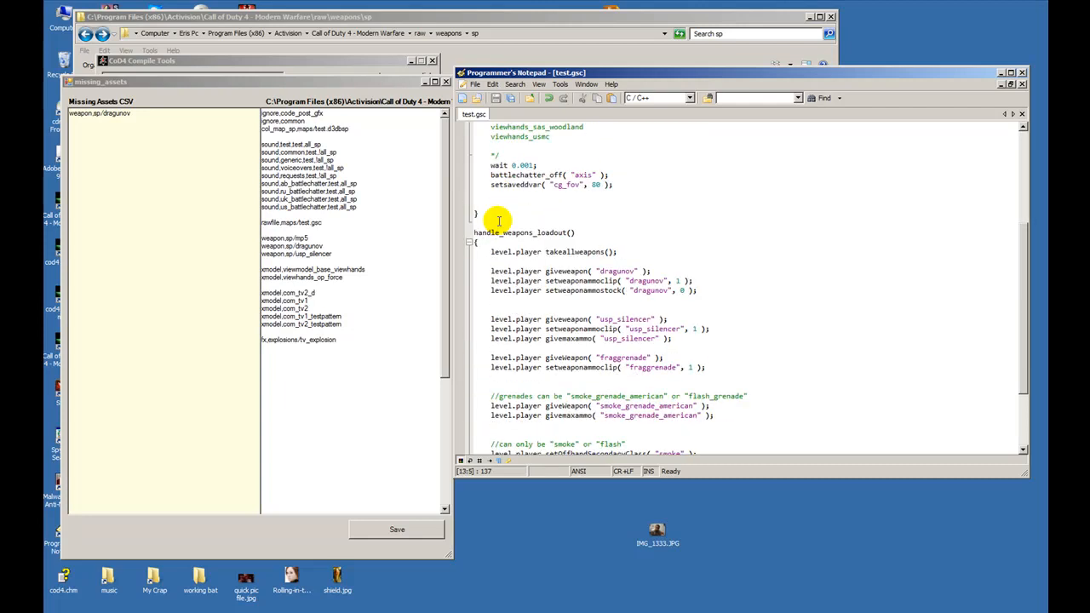
pyautogui.scroll(-3)
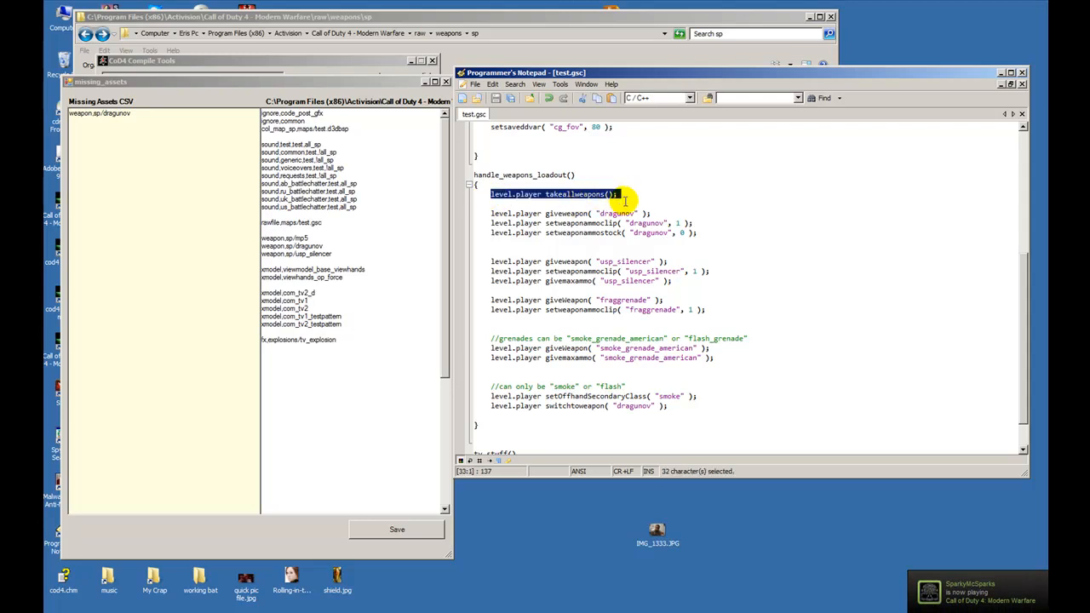
pyautogui.moveTo(638, 197)
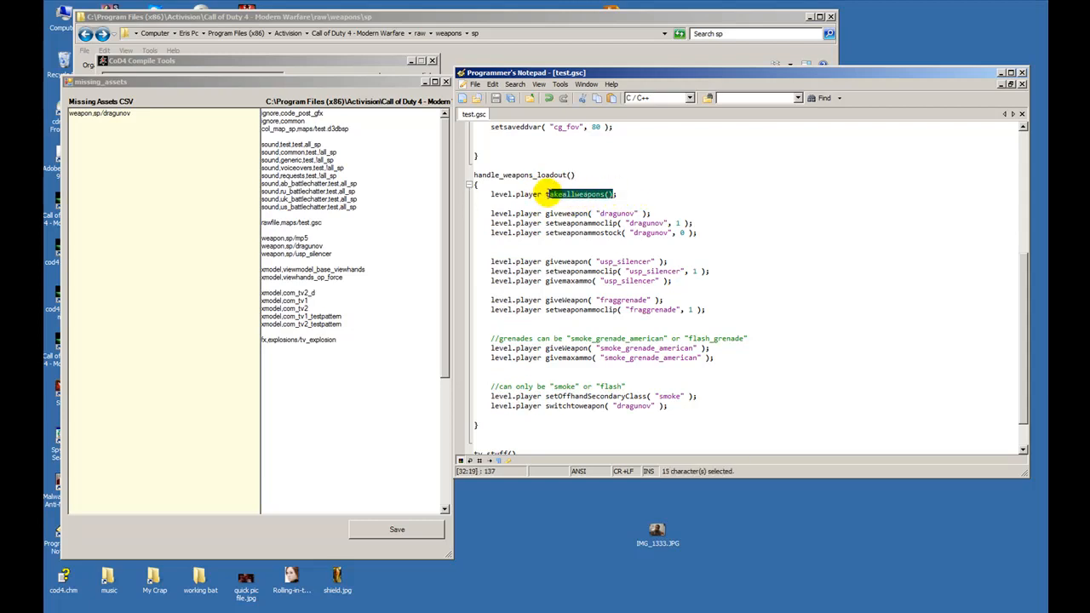
pyautogui.click(550, 193)
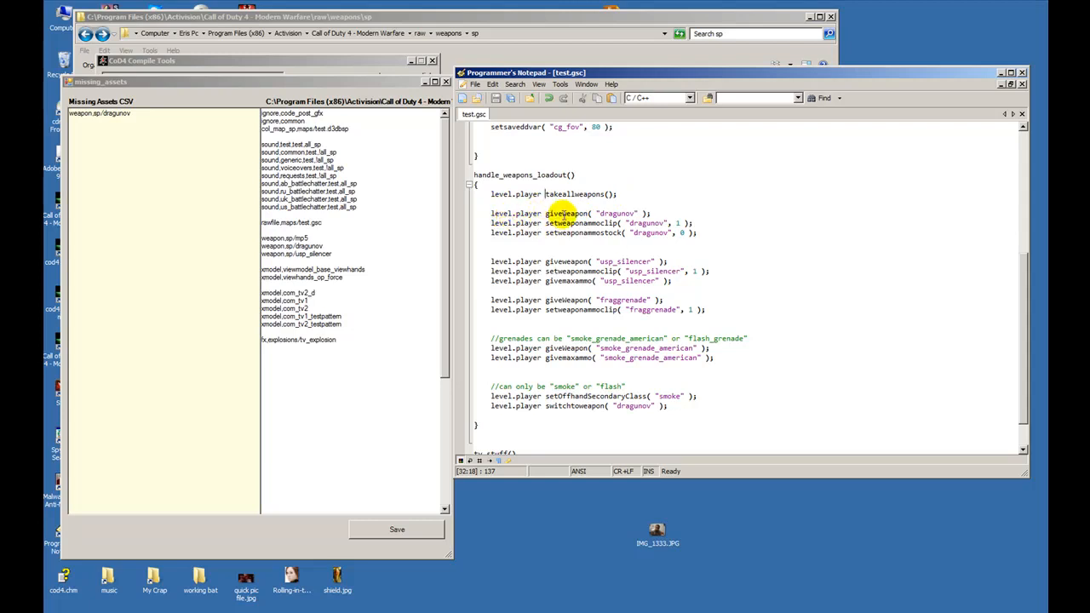
pyautogui.doubleClick(618, 212)
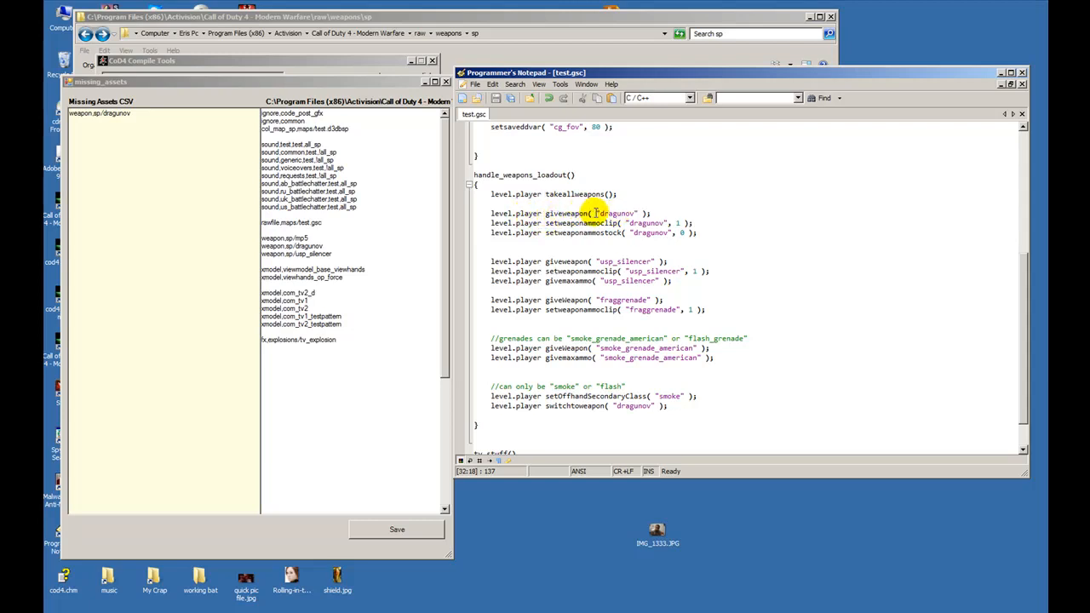
pyautogui.doubleClick(617, 213)
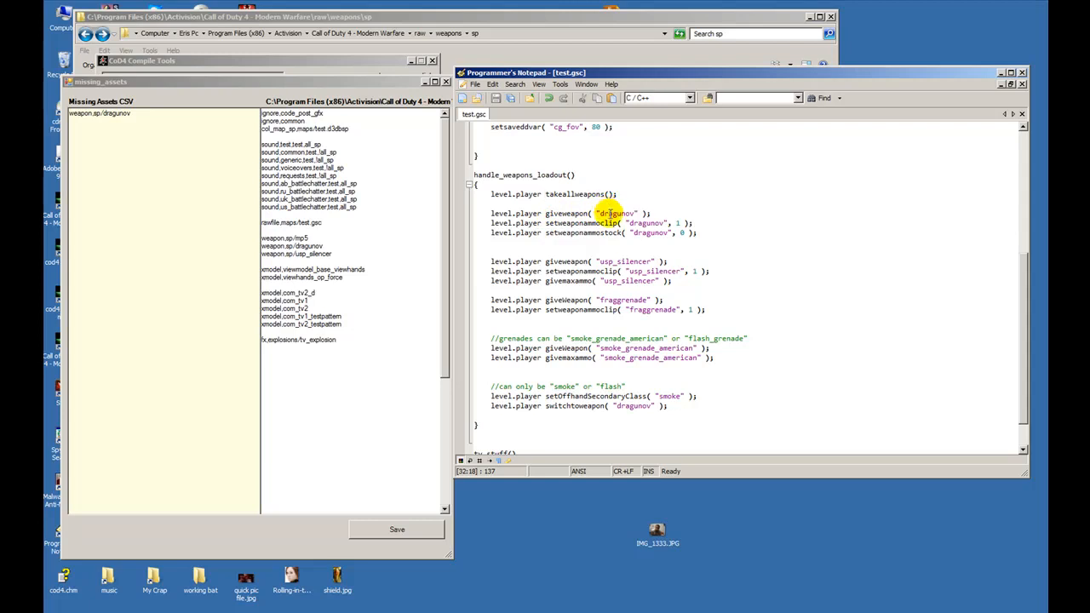
pyautogui.doubleClick(613, 213)
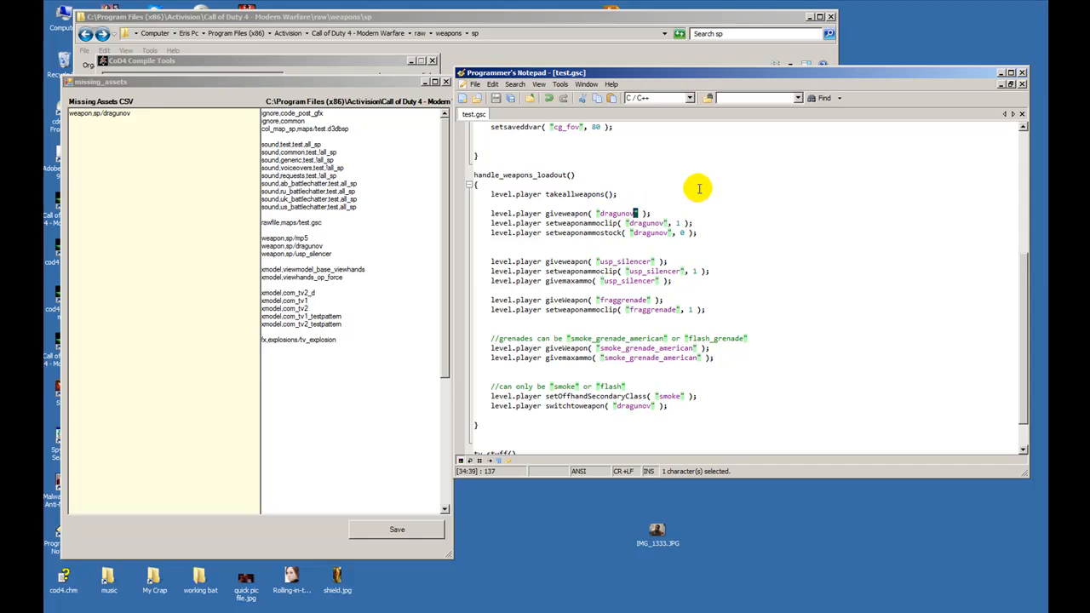
pyautogui.moveTo(707, 186)
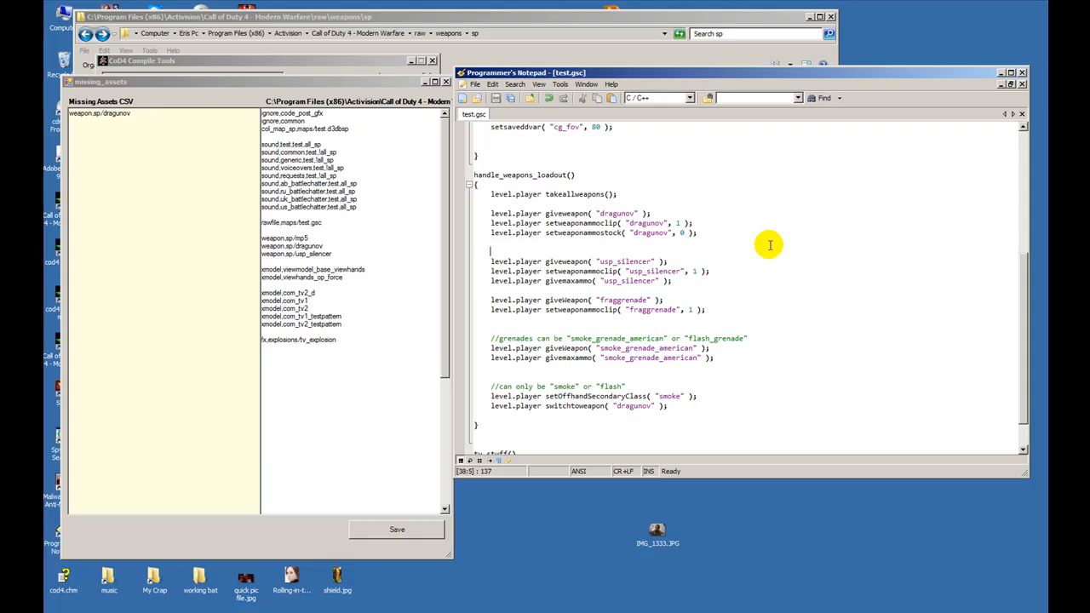
pyautogui.moveTo(467, 168)
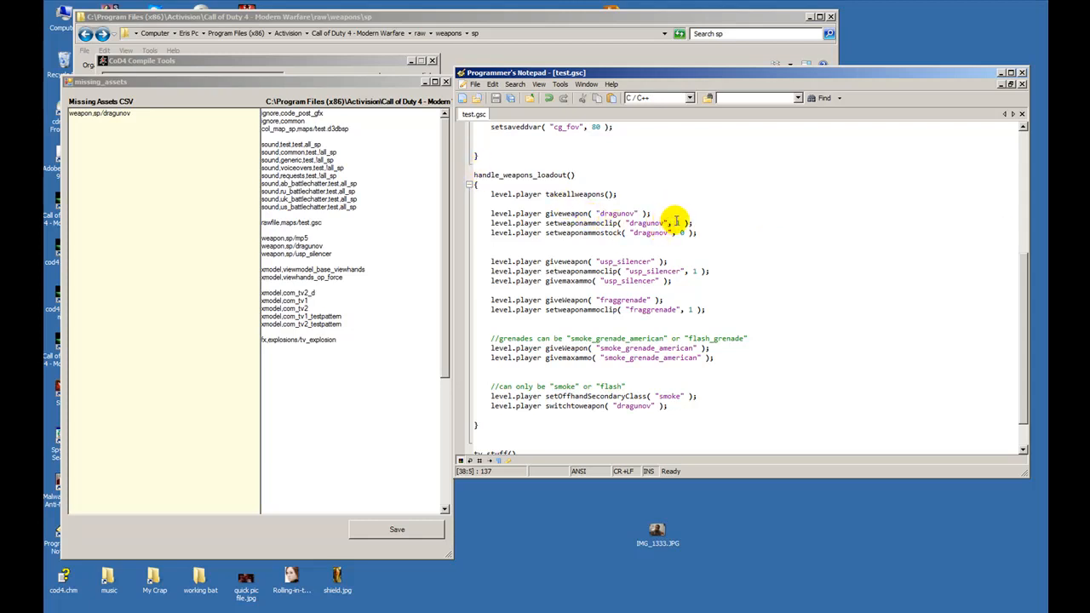
# Highlight the dragunov clip ammo call and its arguments
pyautogui.doubleClick(647, 223)
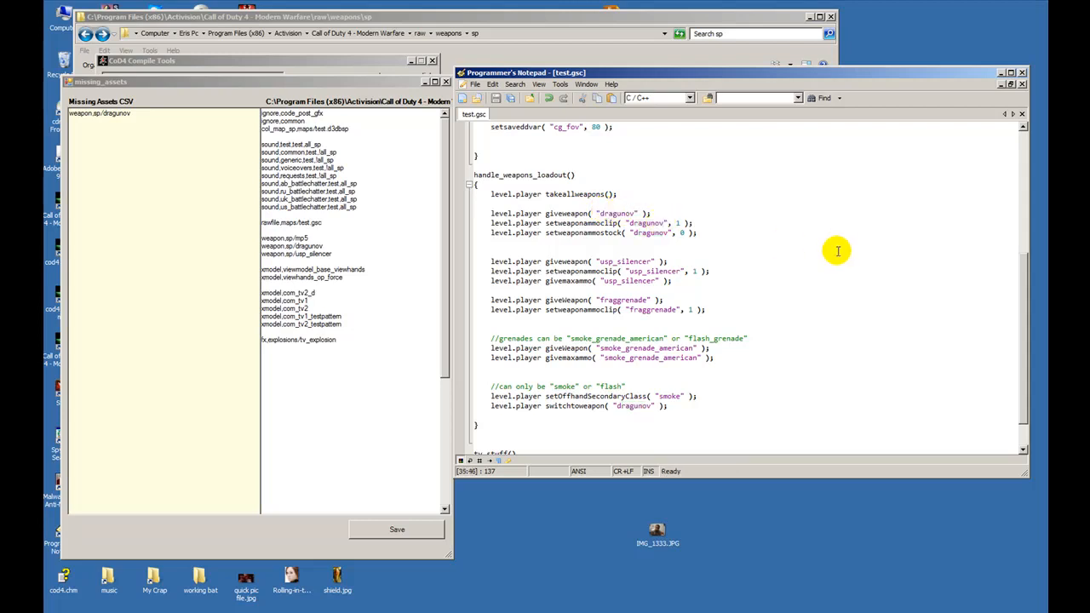
pyautogui.doubleClick(616, 212)
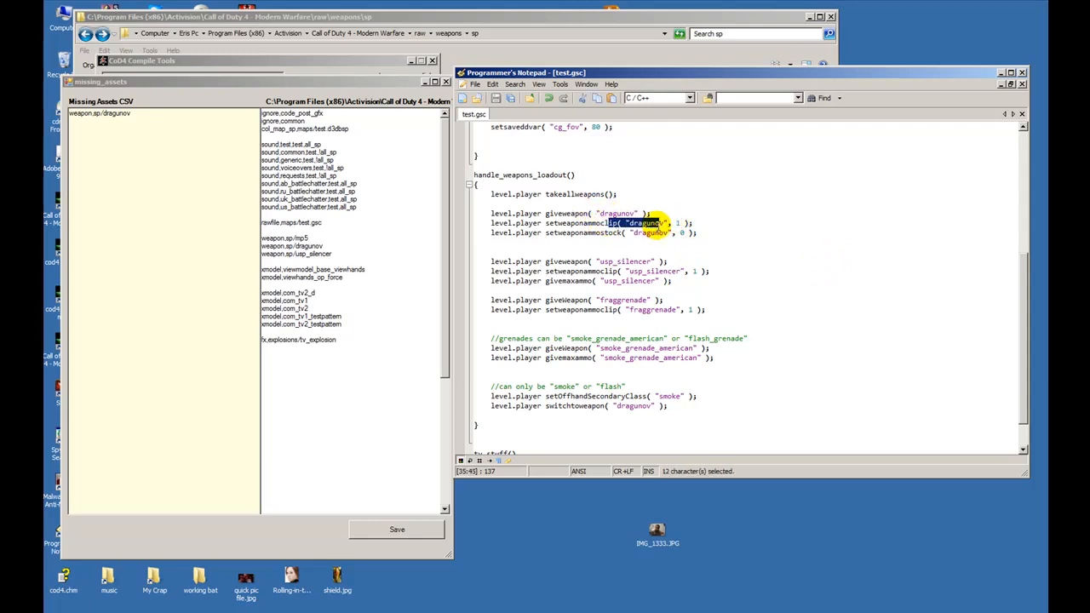
pyautogui.click(623, 223)
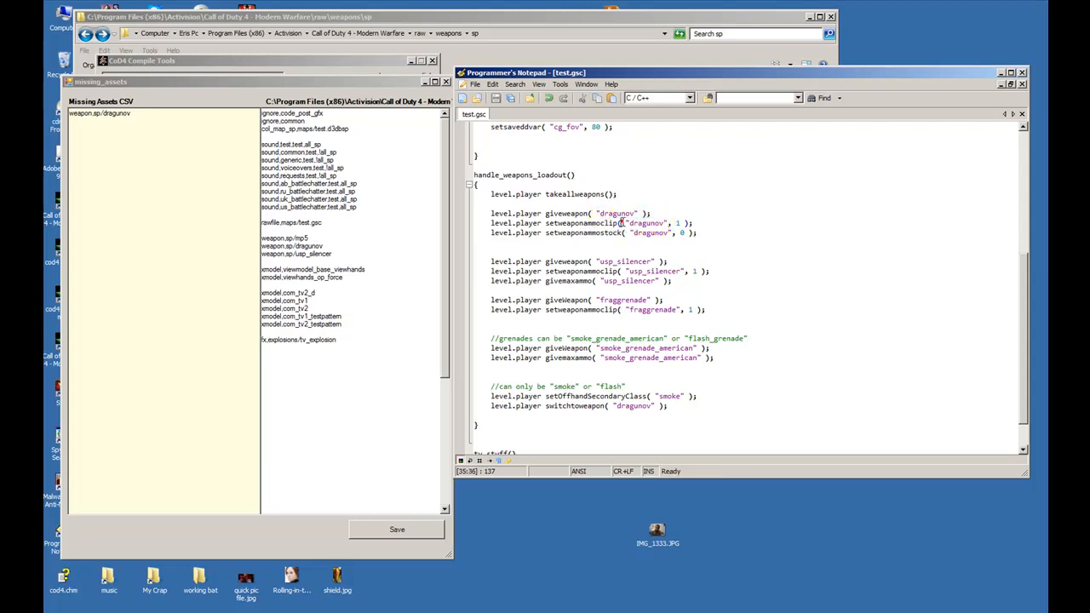
pyautogui.doubleClick(646, 222)
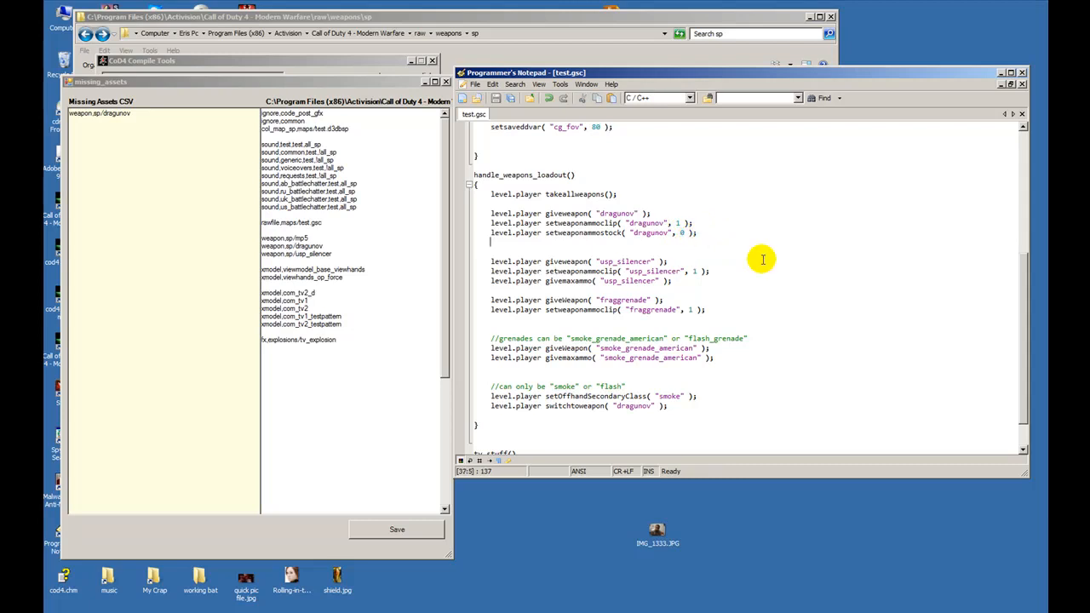
pyautogui.doubleClick(617, 213)
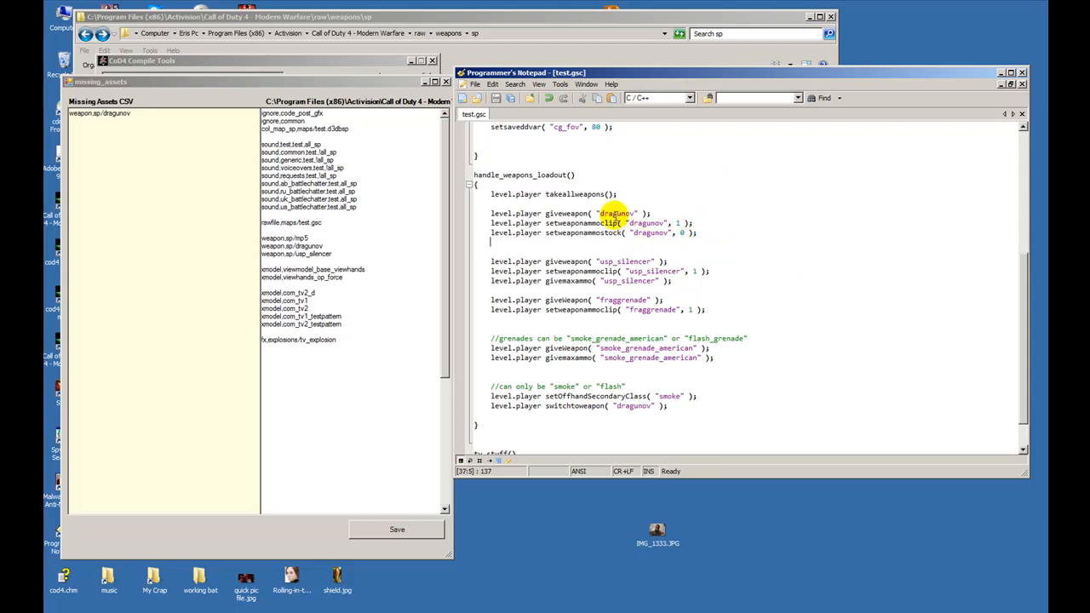
pyautogui.moveTo(698, 206)
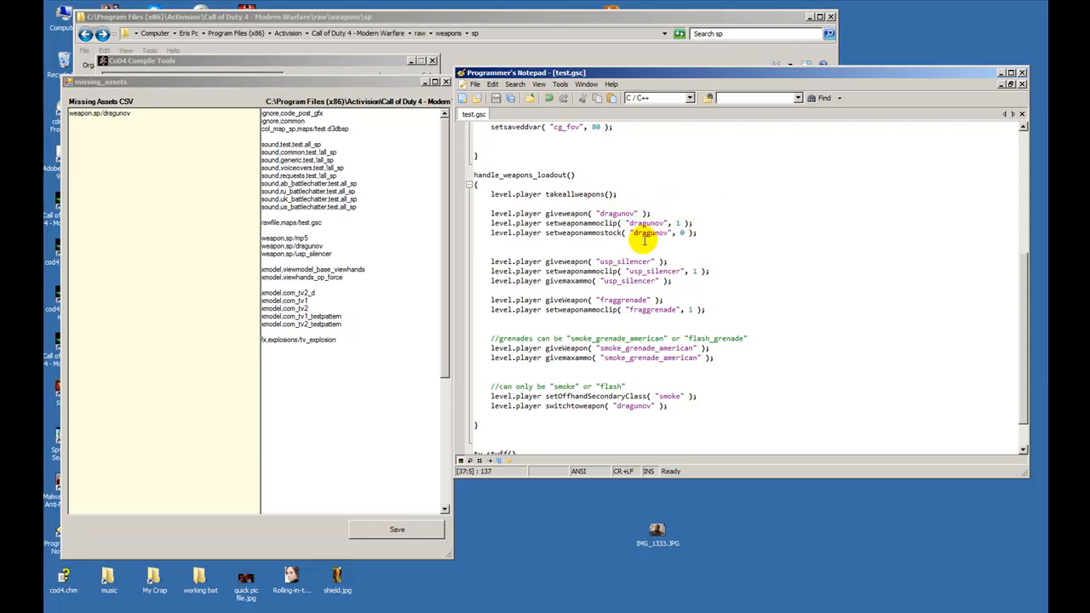
pyautogui.moveTo(632, 233); pyautogui.dragTo(696, 232)
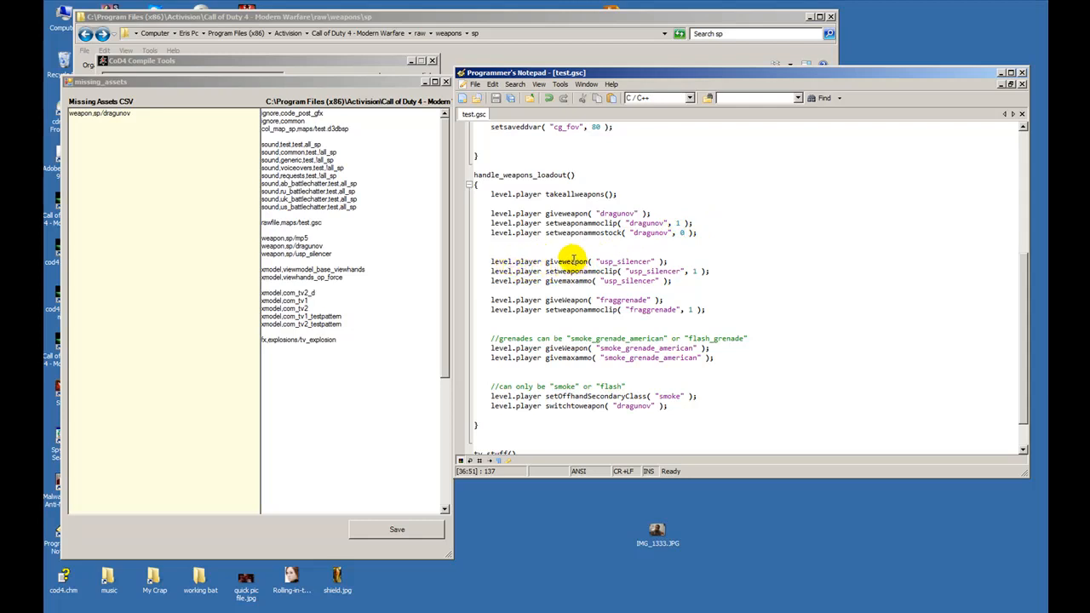
pyautogui.moveTo(623, 260)
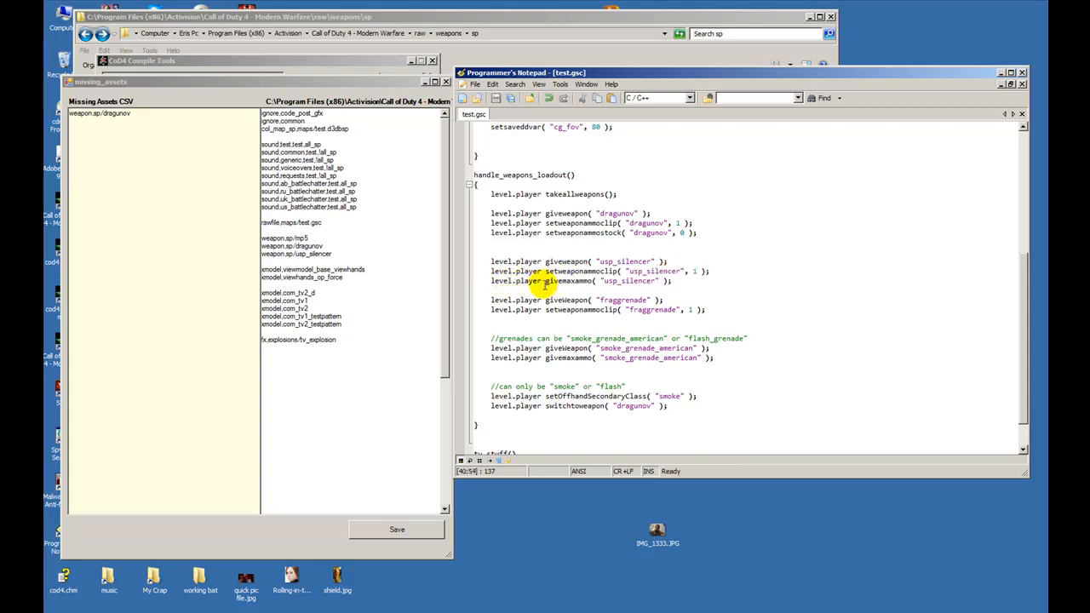
# Highlight the usp_silencer clip ammo value and its max ammo call
pyautogui.doubleClick(569, 281)
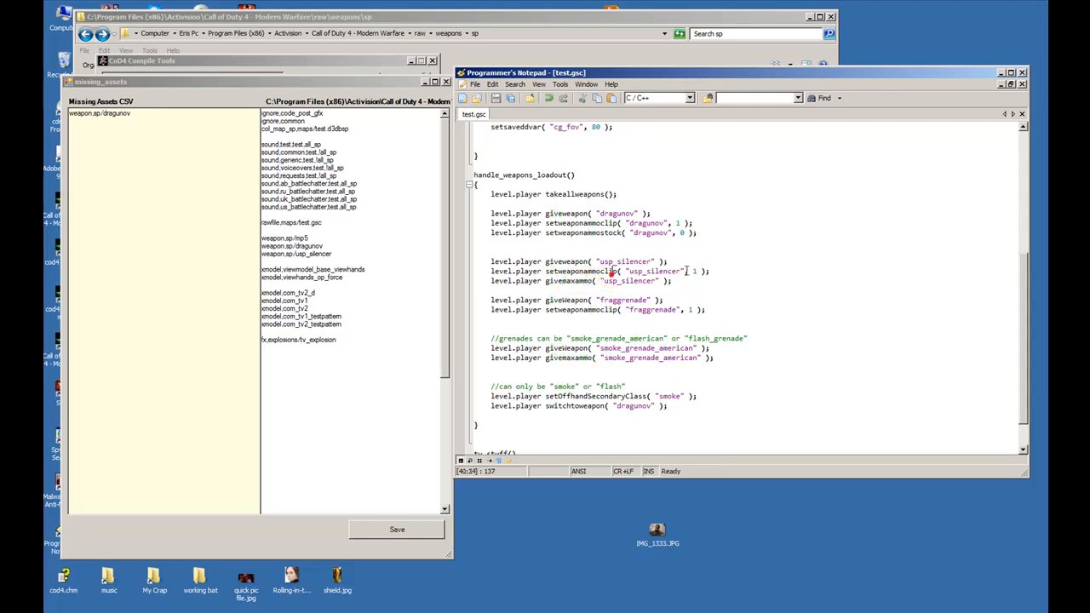
pyautogui.moveTo(684, 271); pyautogui.dragTo(693, 271)
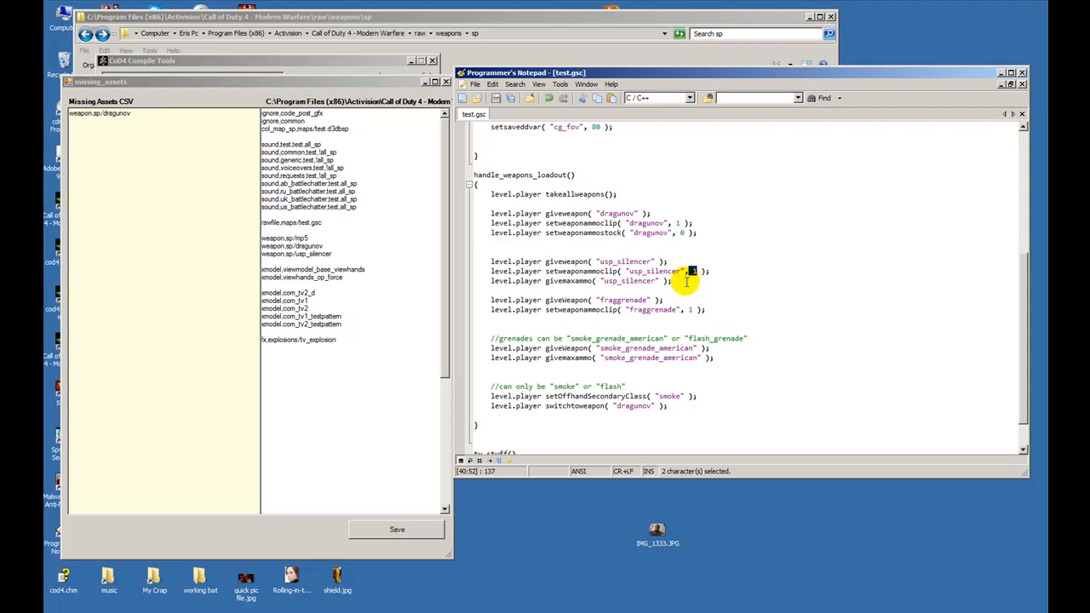
pyautogui.moveTo(523, 286)
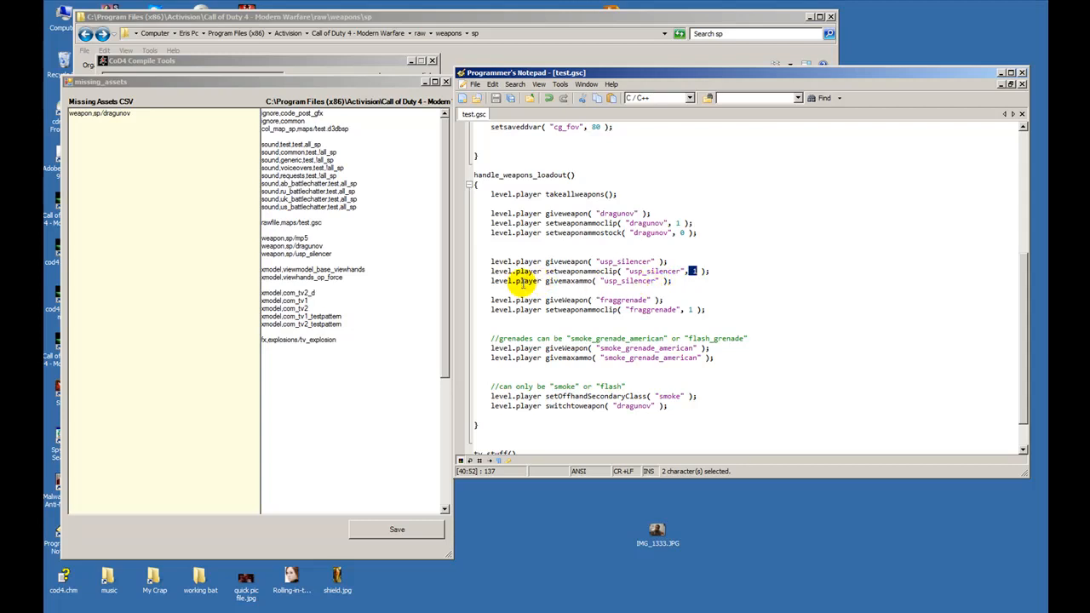
pyautogui.moveTo(491, 281); pyautogui.dragTo(672, 281)
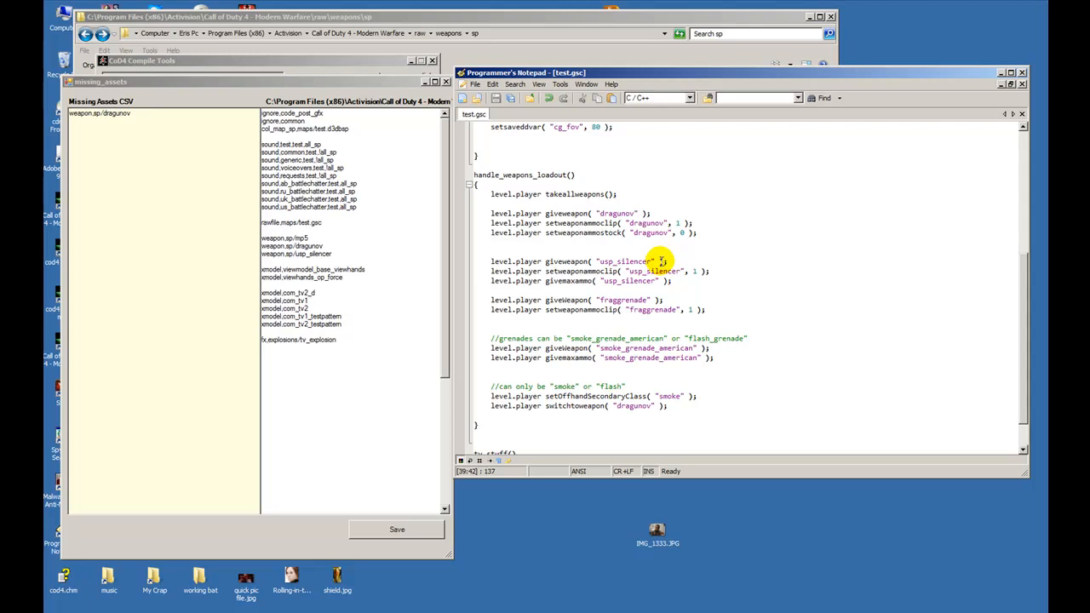
pyautogui.moveTo(755, 278)
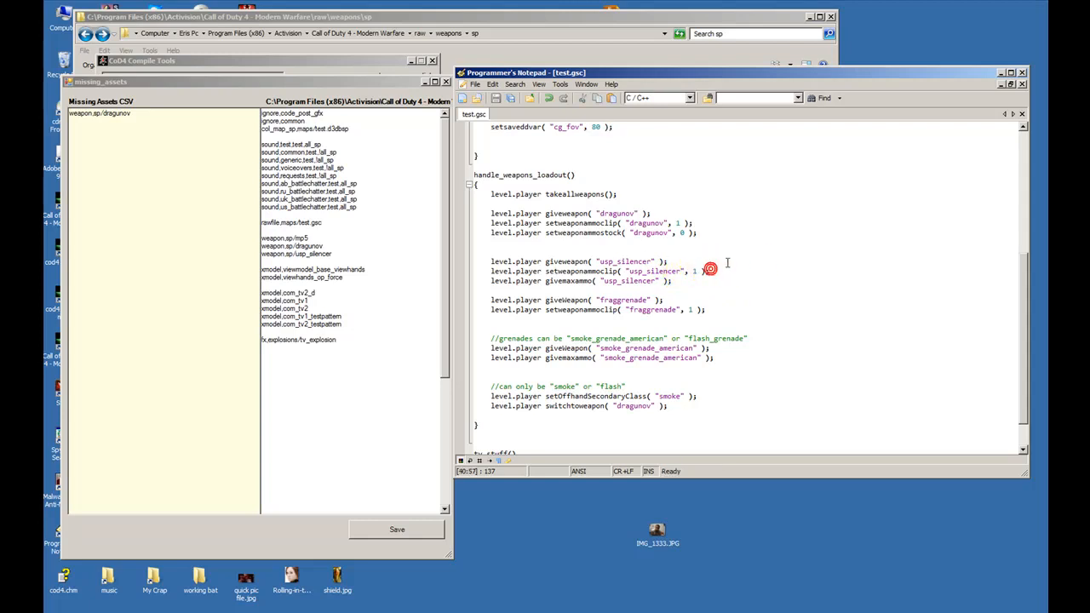
pyautogui.moveTo(722, 265)
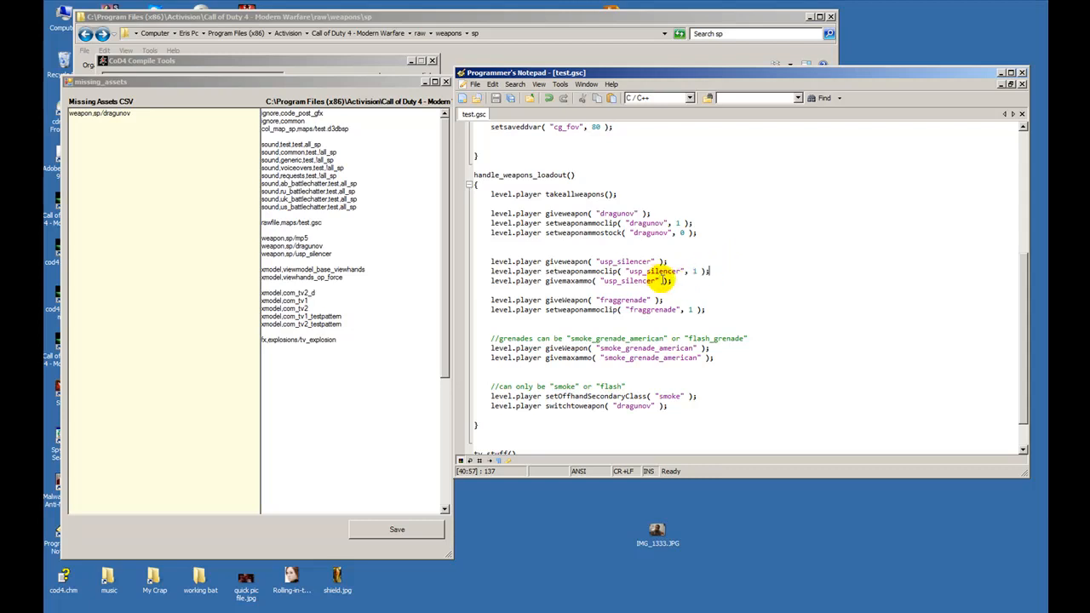
pyautogui.moveTo(491, 281); pyautogui.dragTo(670, 281)
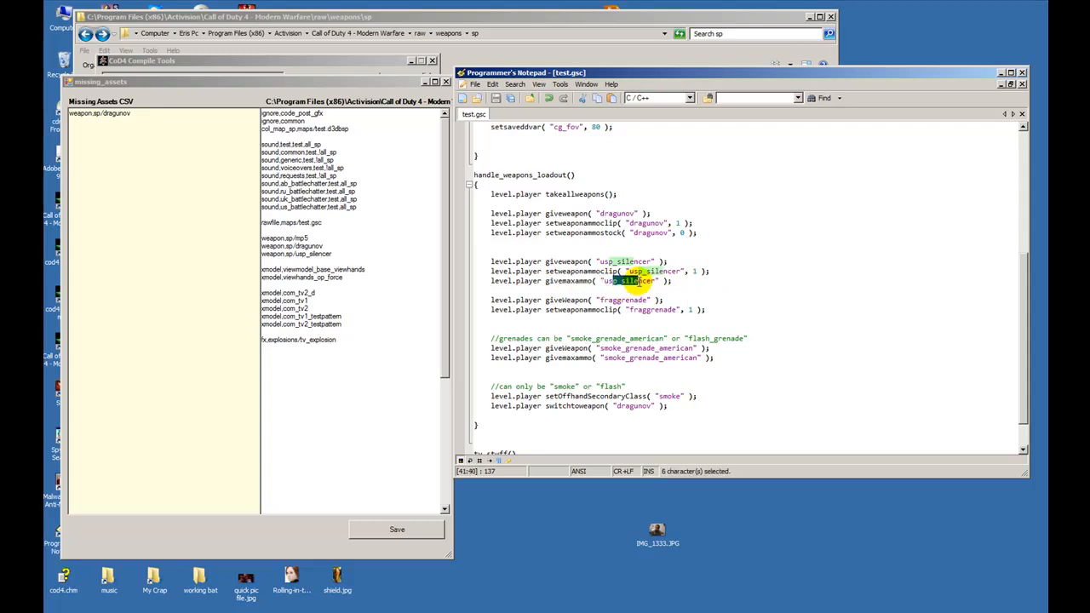
pyautogui.moveTo(724, 257)
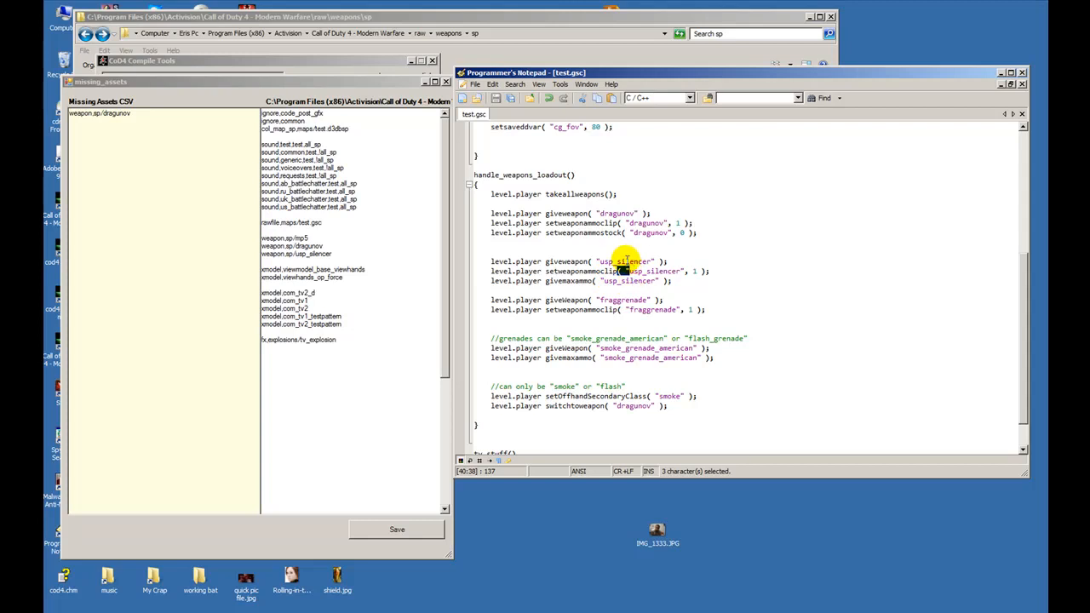
pyautogui.moveTo(632, 259)
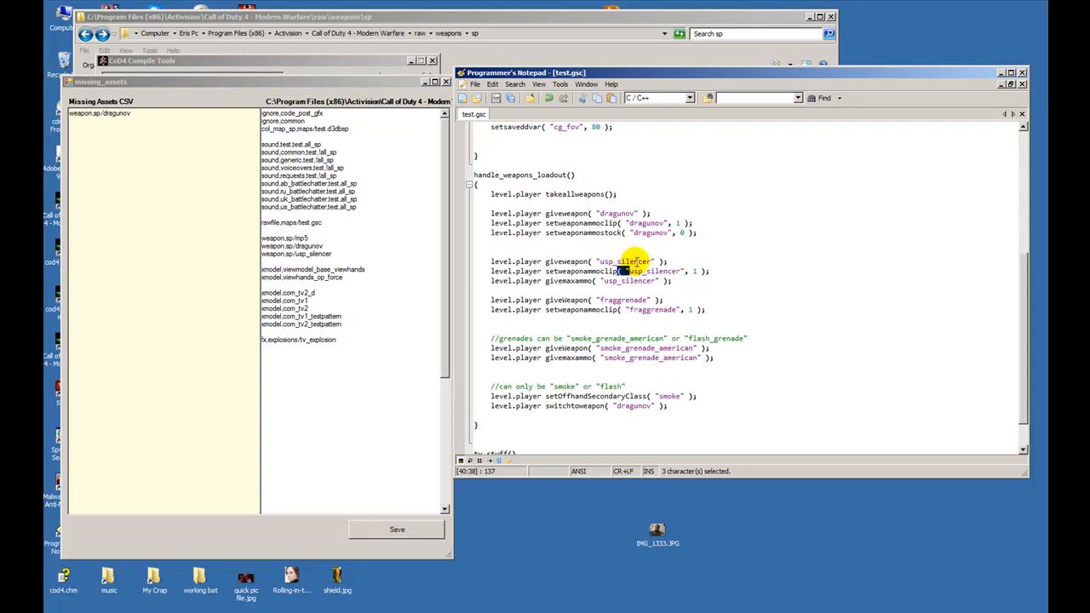
pyautogui.moveTo(579, 289)
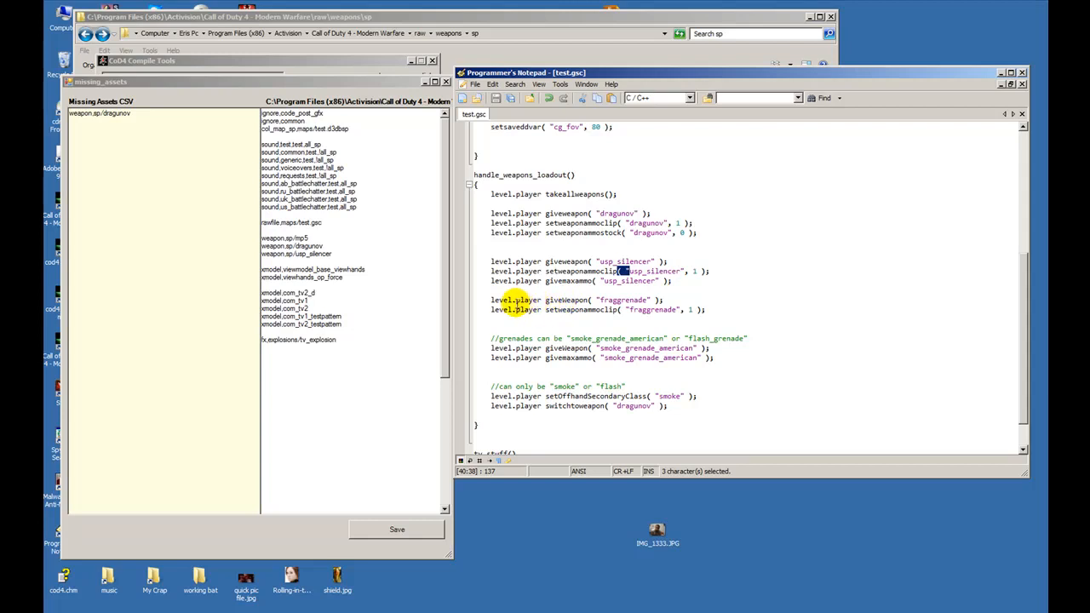
# Point out the smoke_grenade_american lines and the smoke and flash offhand class entries
pyautogui.moveTo(515, 300); pyautogui.dragTo(586, 299)
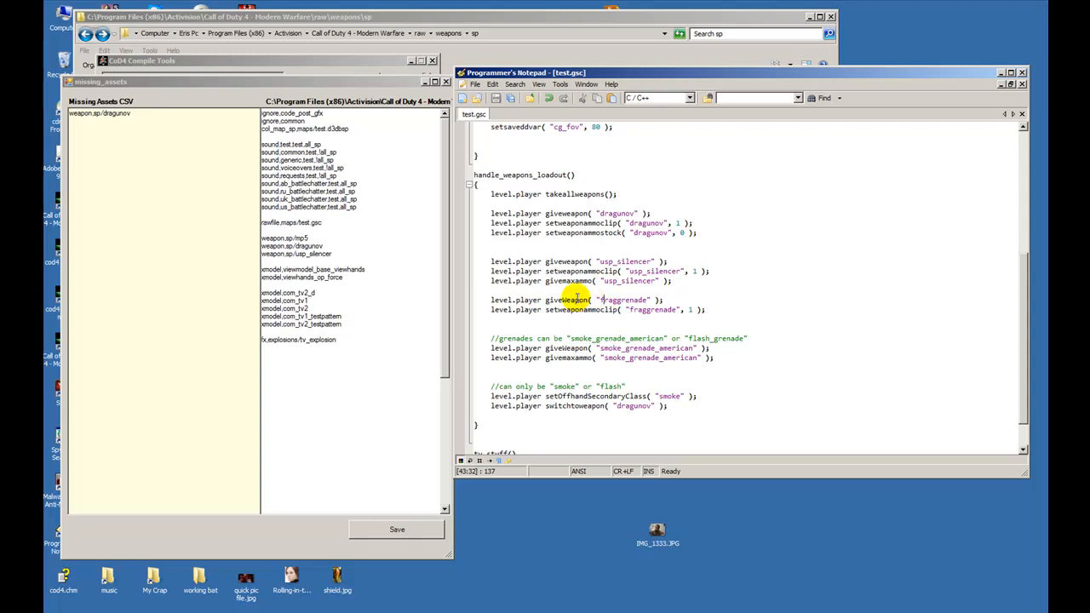
pyautogui.doubleClick(624, 299)
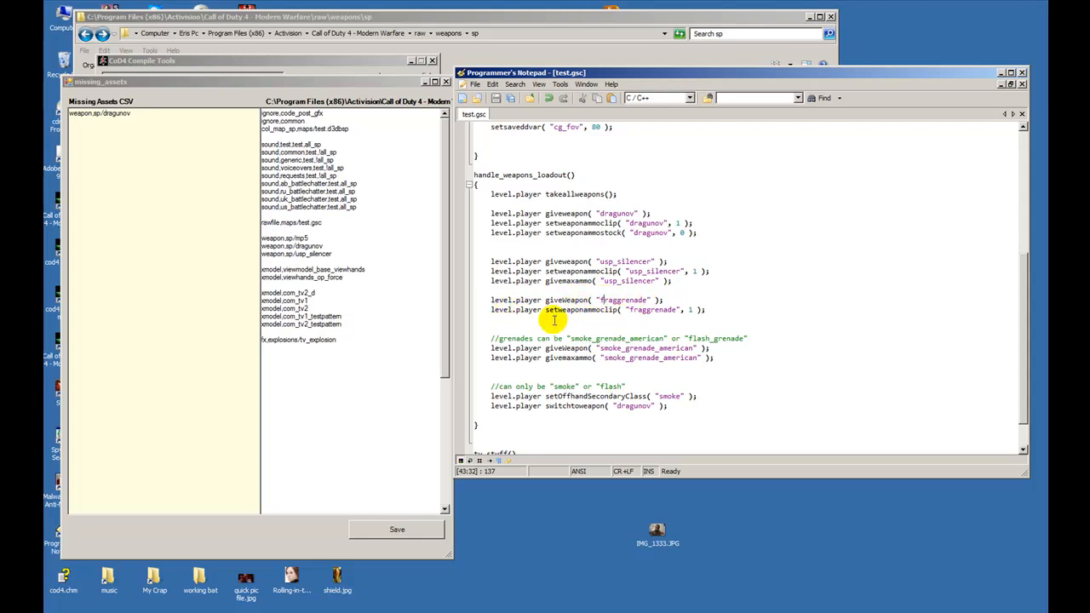
pyautogui.moveTo(658, 315)
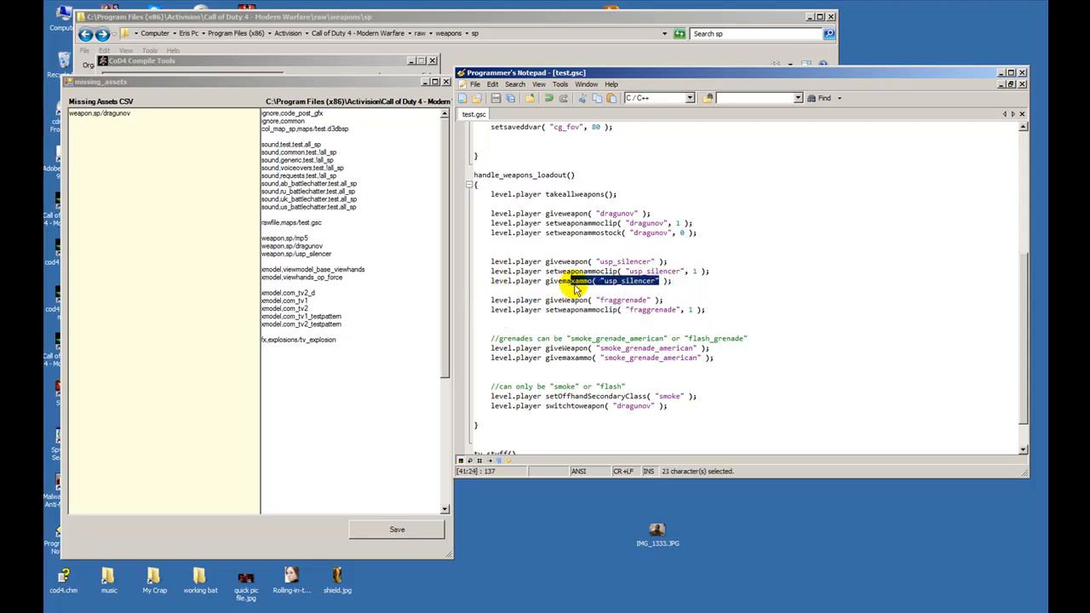
pyautogui.moveTo(668, 309)
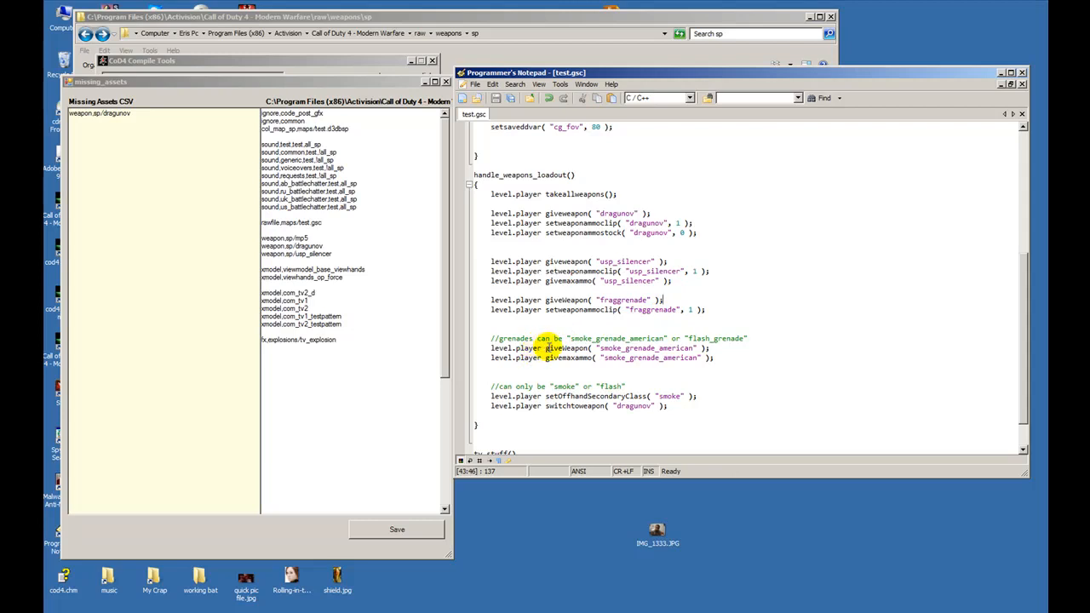
pyautogui.moveTo(546, 347); pyautogui.dragTo(649, 347)
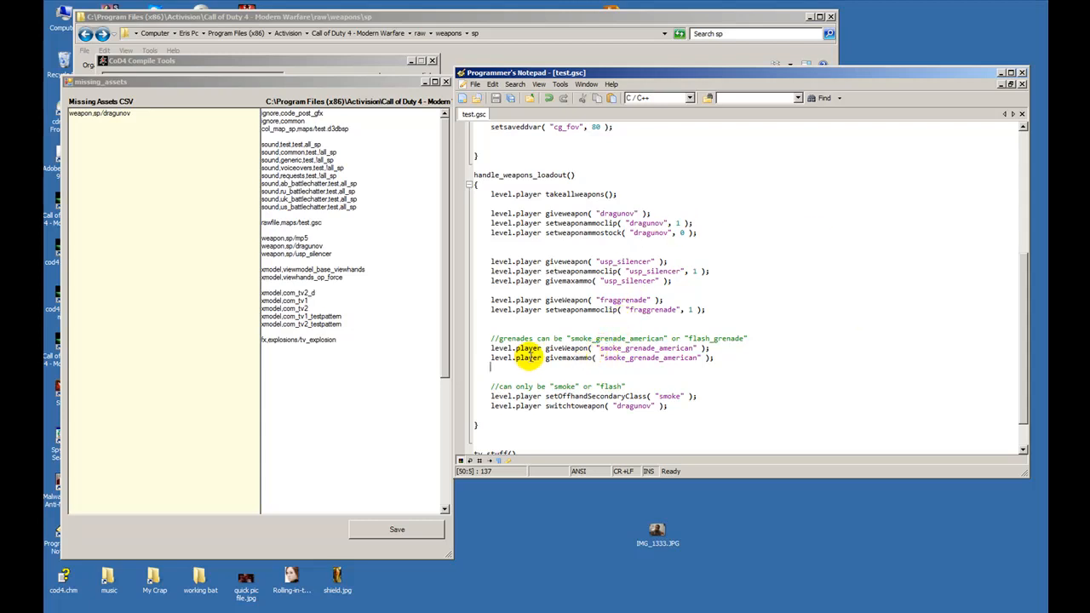
pyautogui.moveTo(515, 358); pyautogui.dragTo(705, 358)
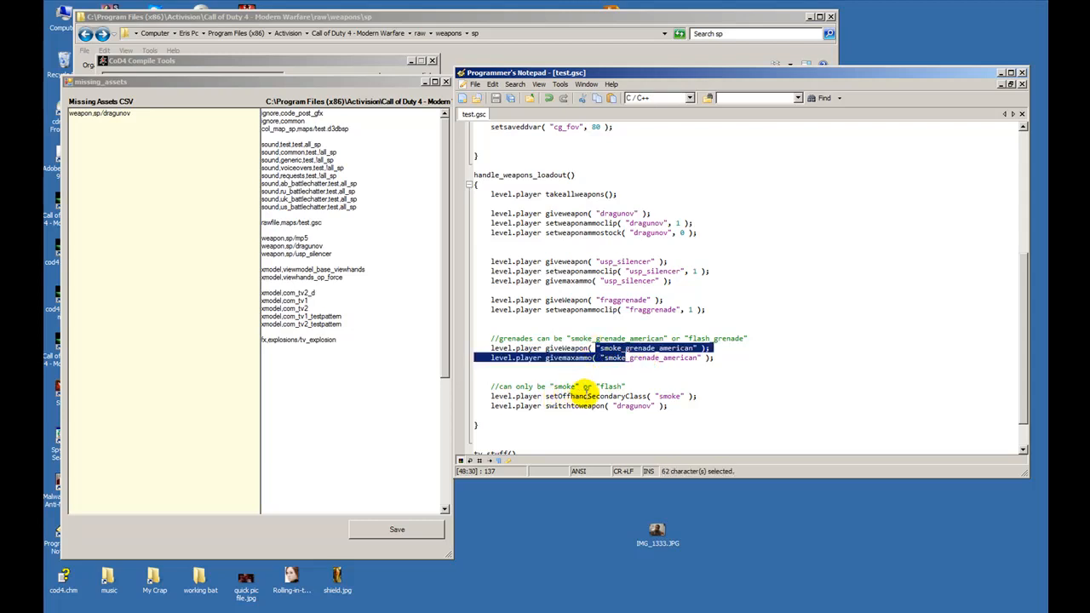
pyautogui.doubleClick(667, 395)
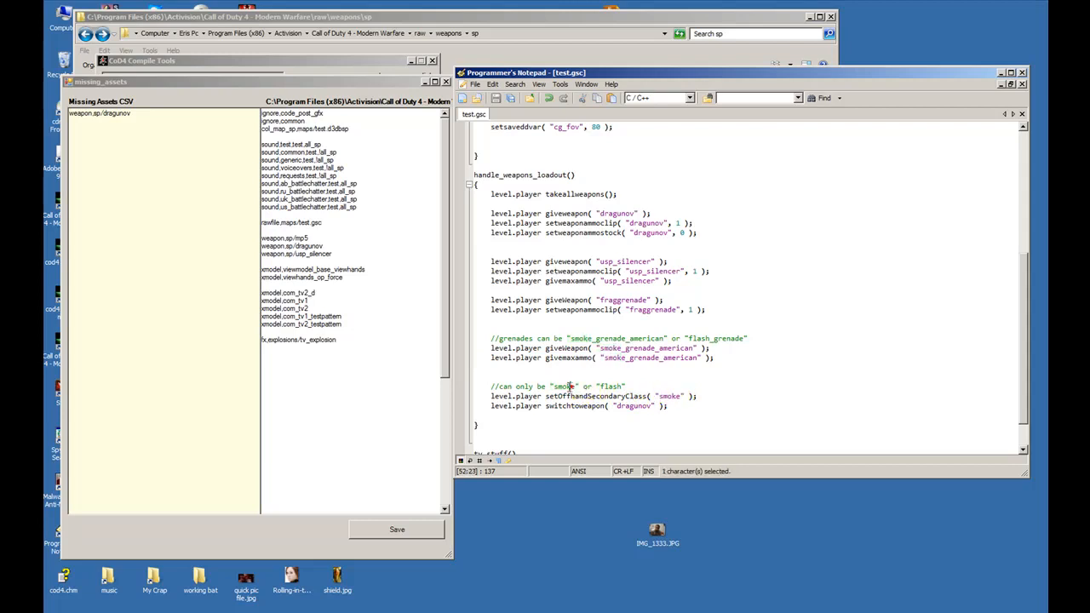
pyautogui.doubleClick(607, 386)
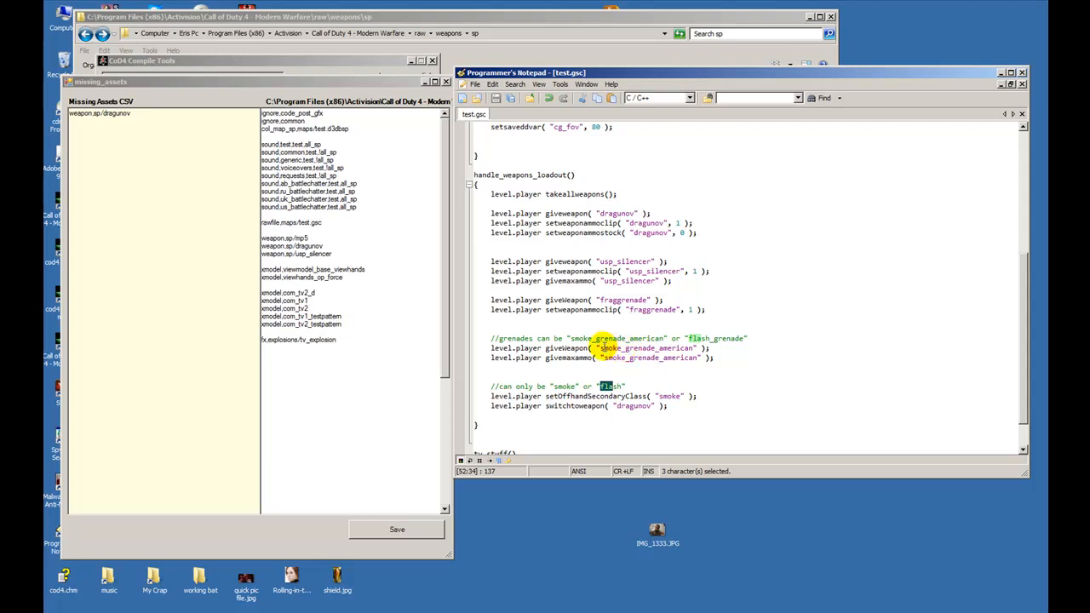
pyautogui.doubleClick(639, 347)
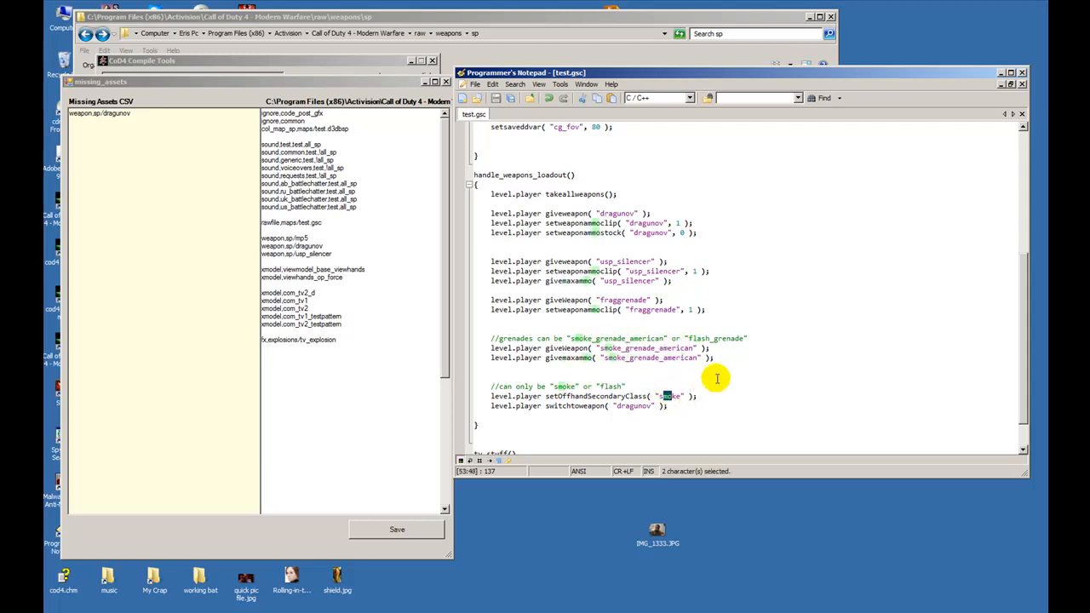
pyautogui.moveTo(682, 385)
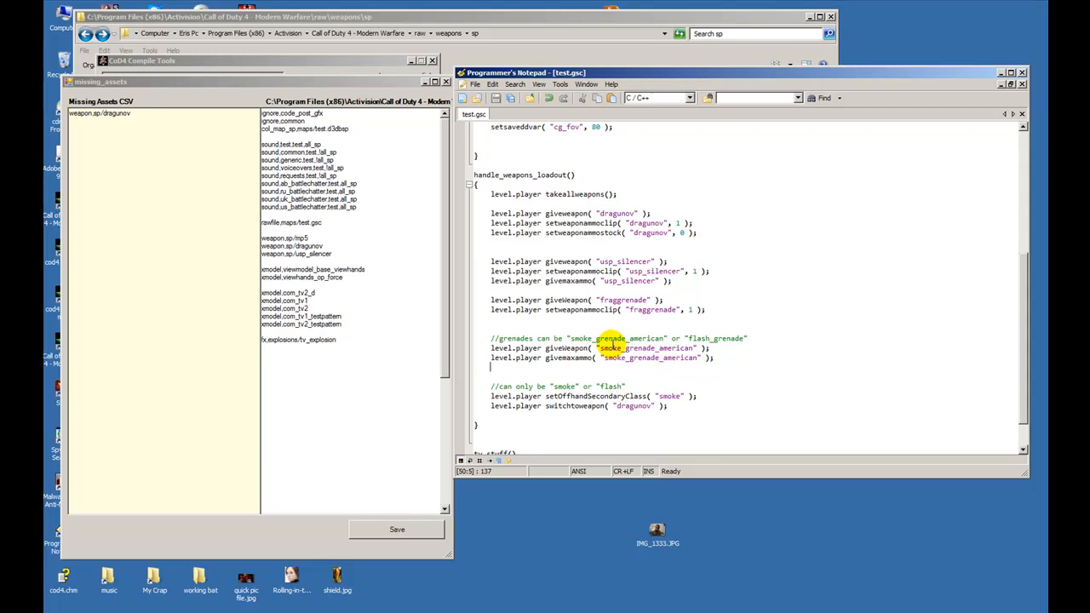
pyautogui.doubleClick(612, 347)
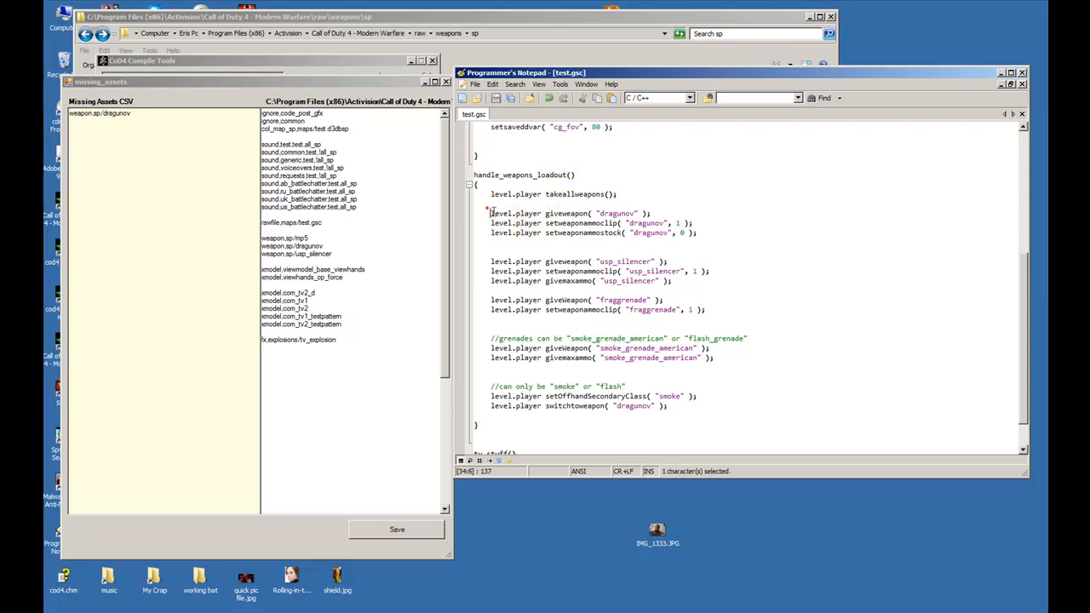
# Highlight the whole weapon loadout block, then deselect it
pyautogui.moveTo(491, 213); pyautogui.dragTo(720, 390)
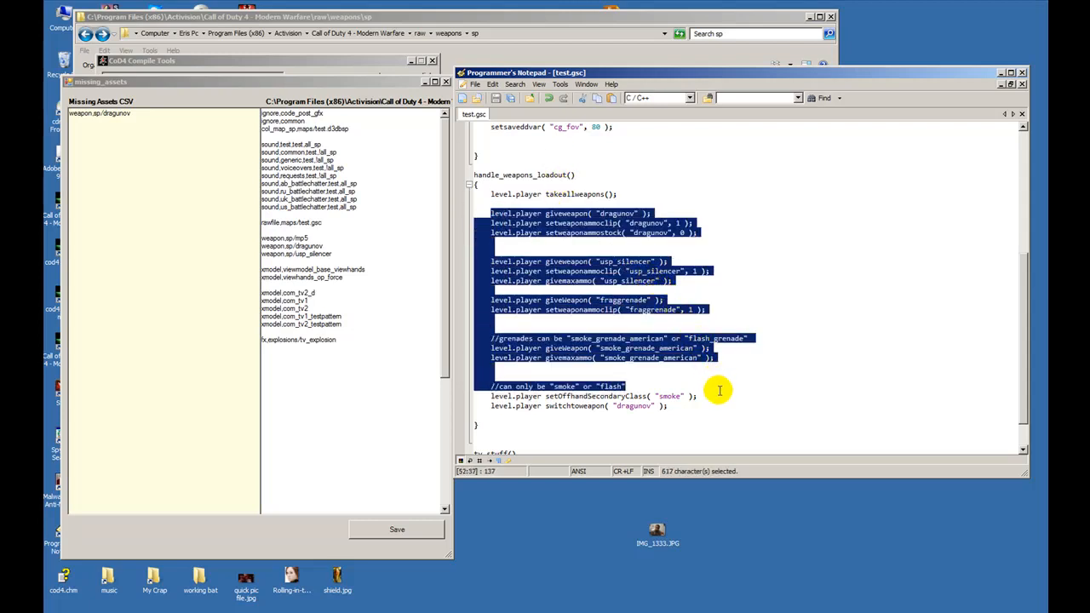
pyautogui.click(715, 373)
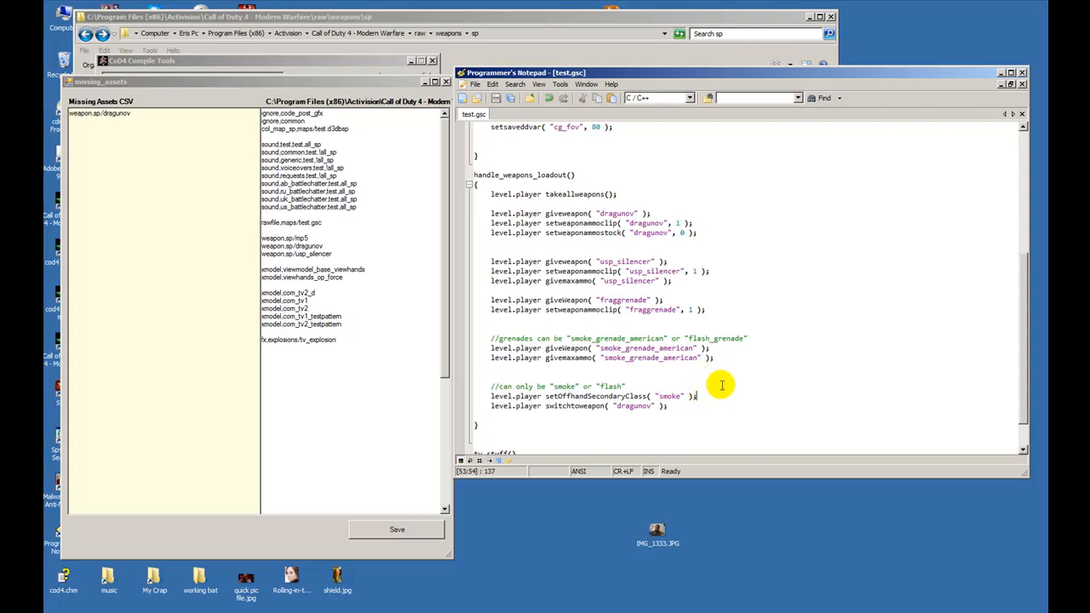
pyautogui.moveTo(649, 416)
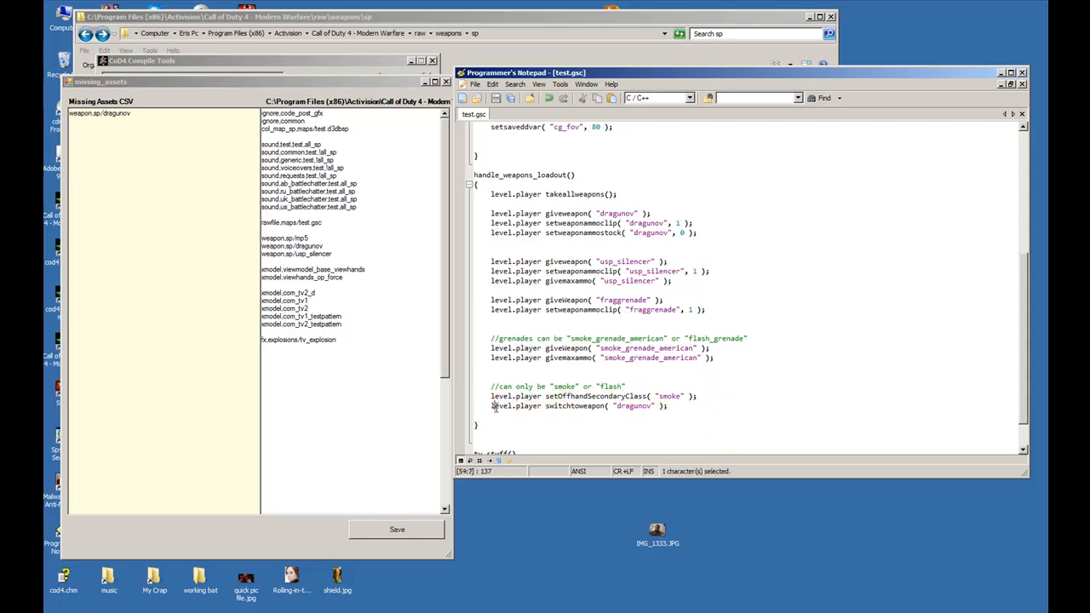
pyautogui.doubleClick(575, 406)
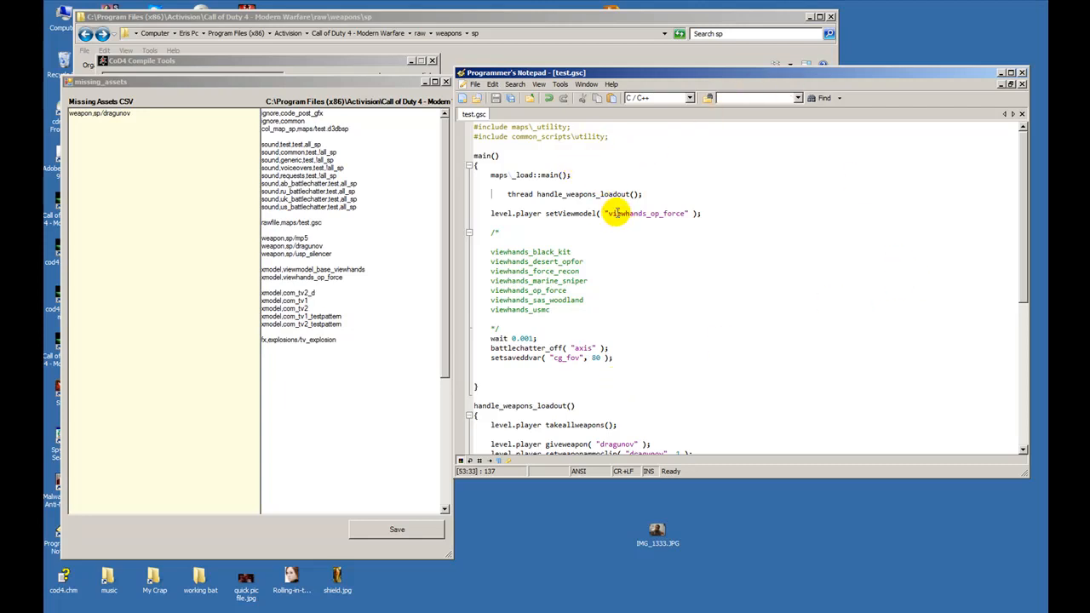
pyautogui.moveTo(582, 225)
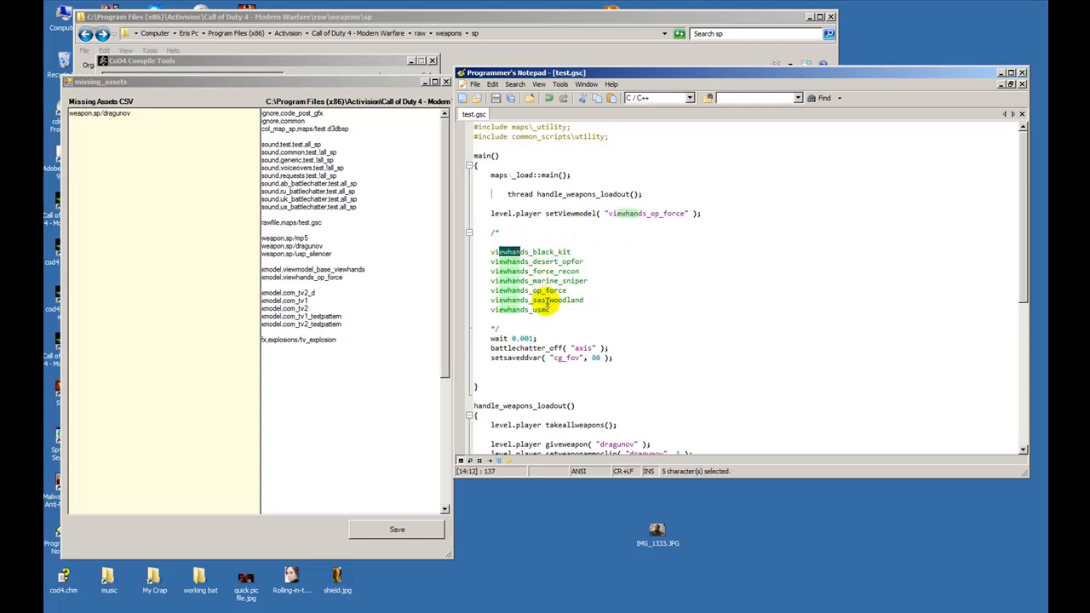
pyautogui.click(556, 309)
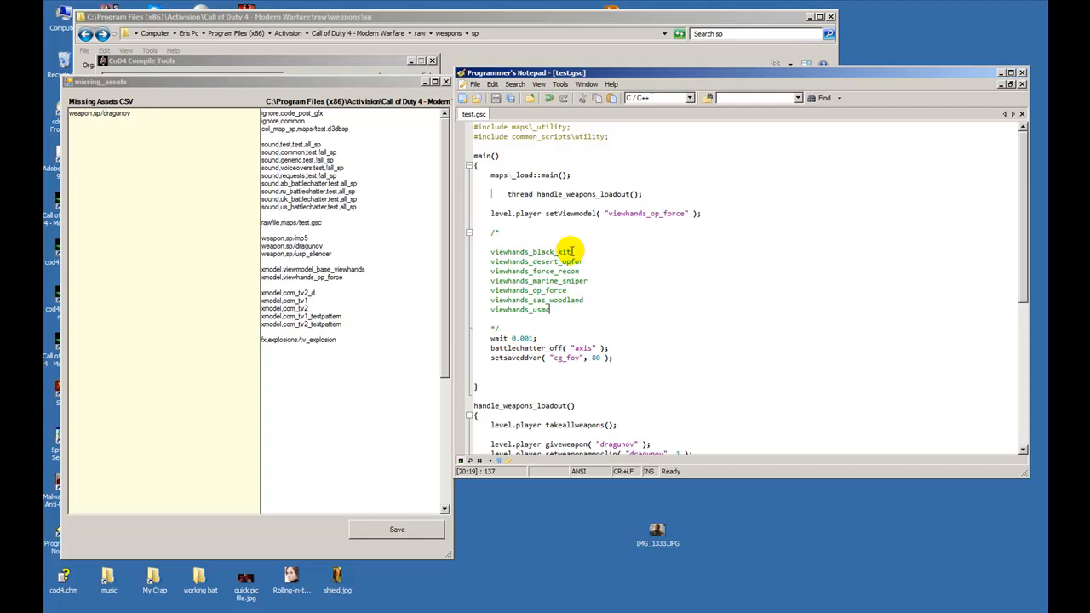
pyautogui.moveTo(577, 299)
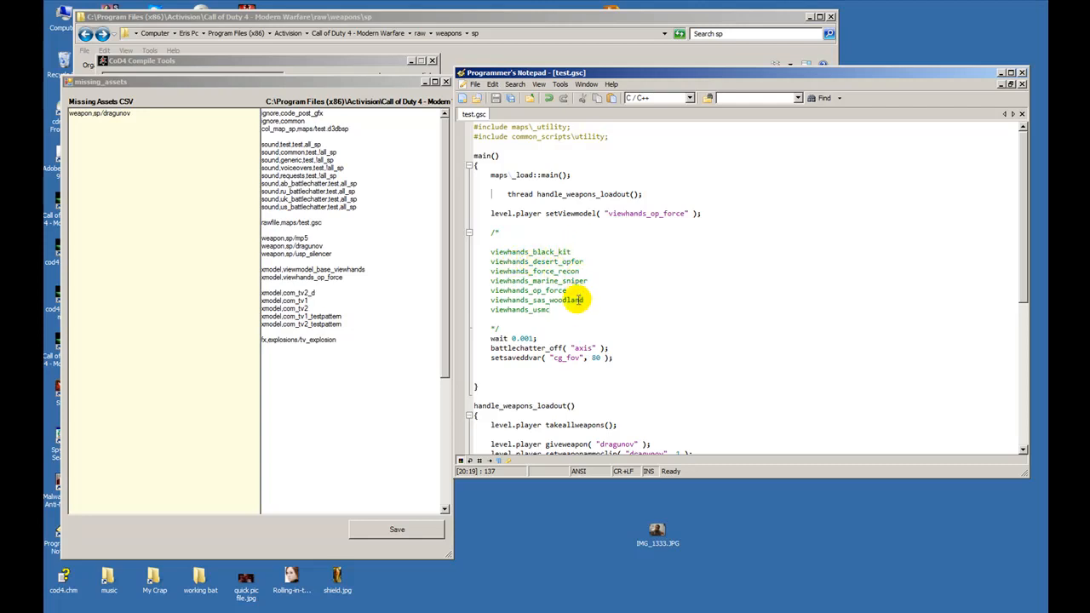
pyautogui.moveTo(535, 240)
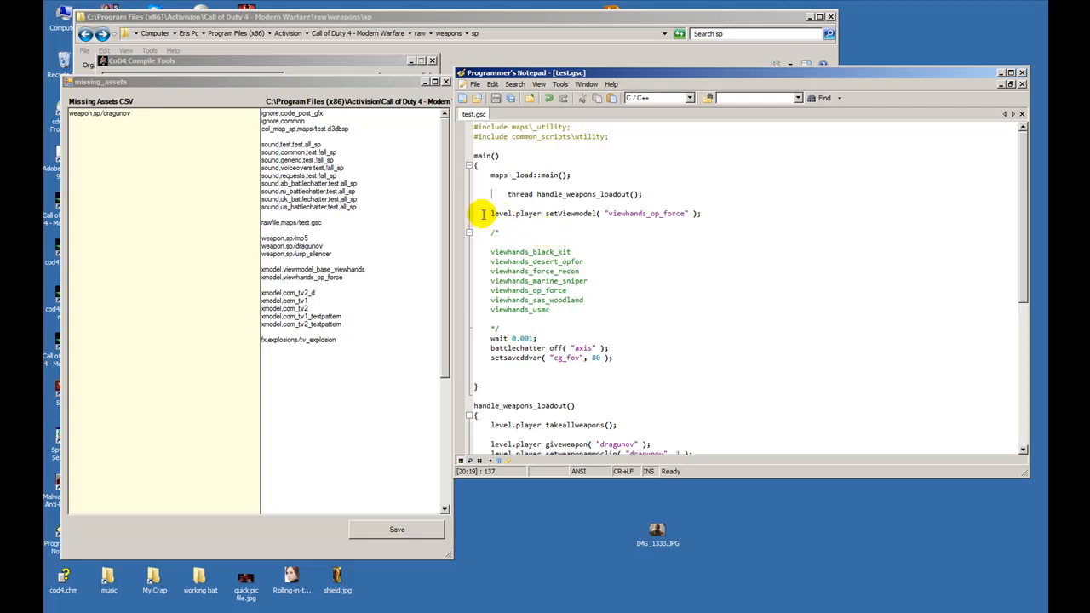
# Select the viewhands_op_force name in the setViewmodel call
pyautogui.click(548, 213)
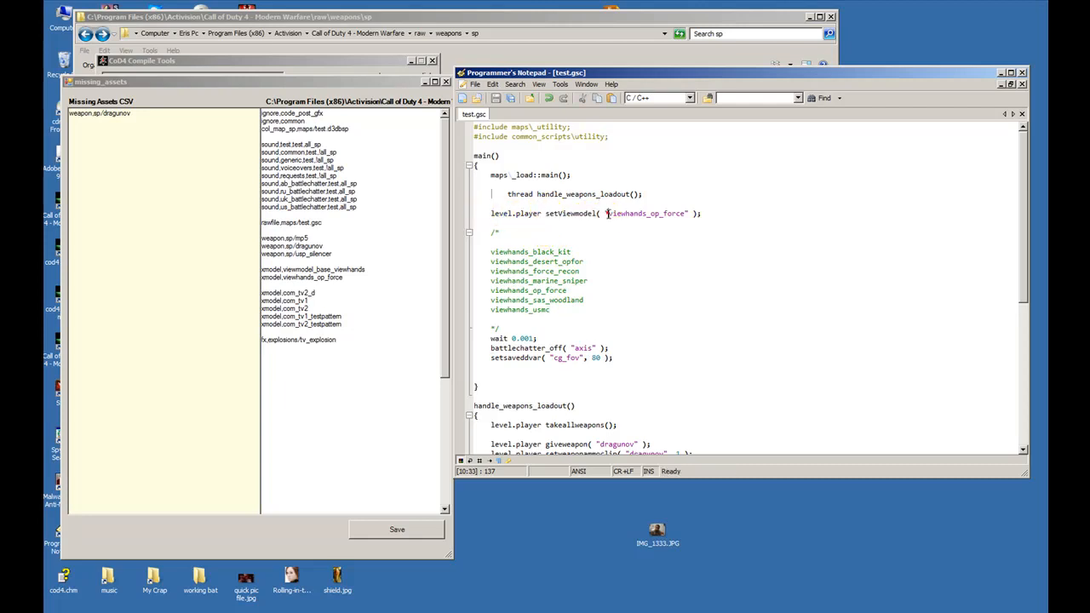
pyautogui.doubleClick(647, 212)
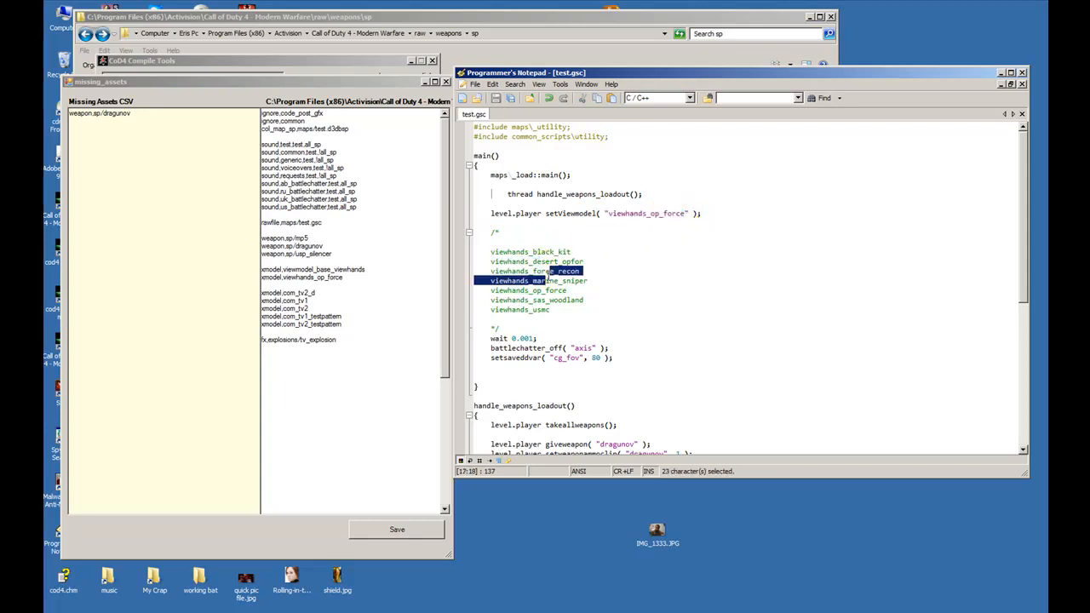
pyautogui.click(606, 213)
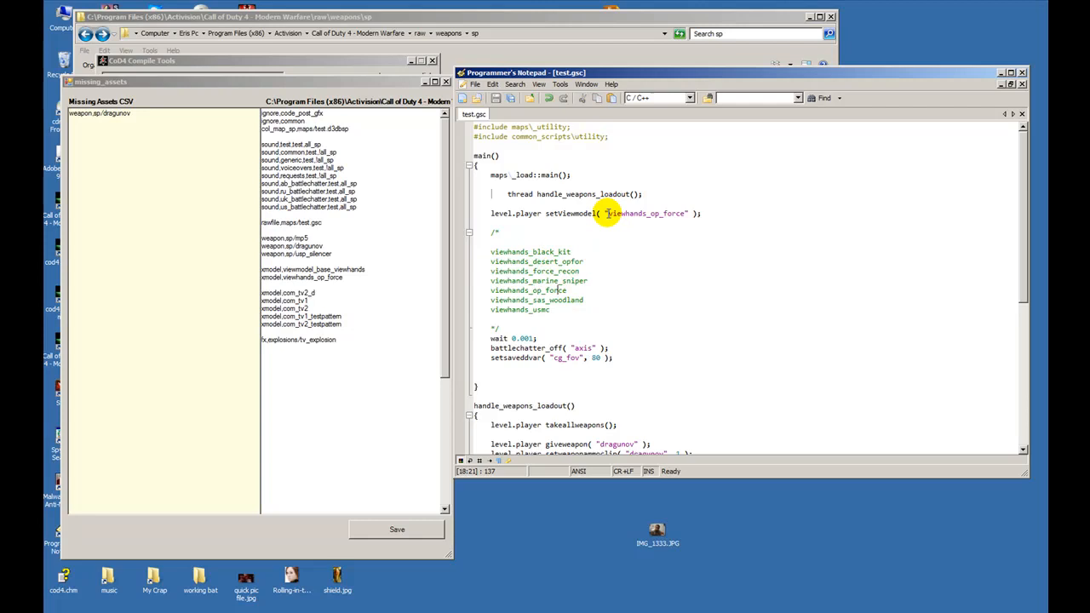
pyautogui.doubleClick(647, 213)
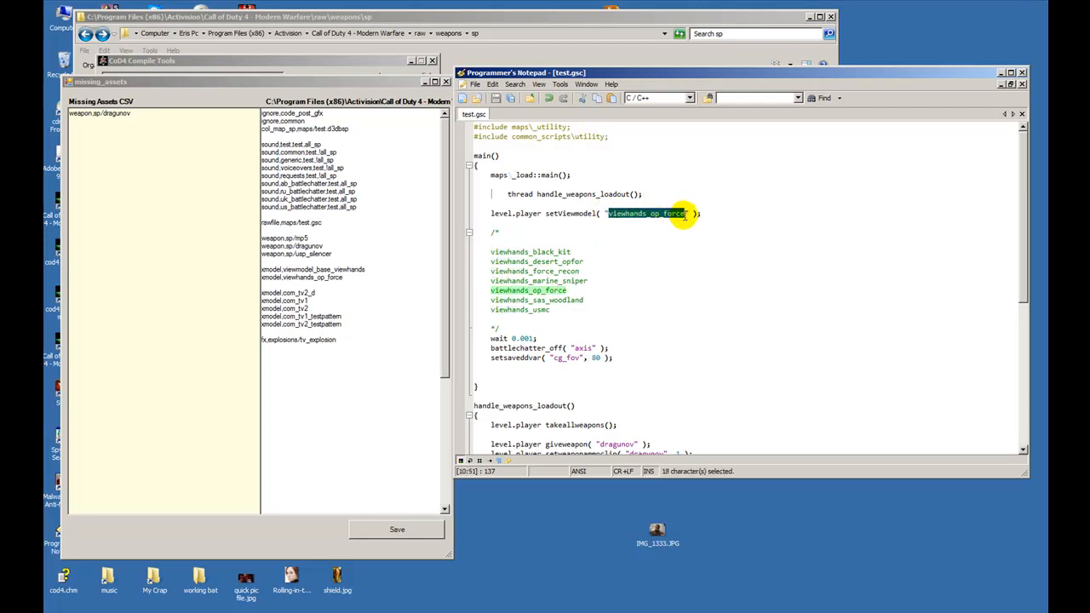
pyautogui.moveTo(449, 234)
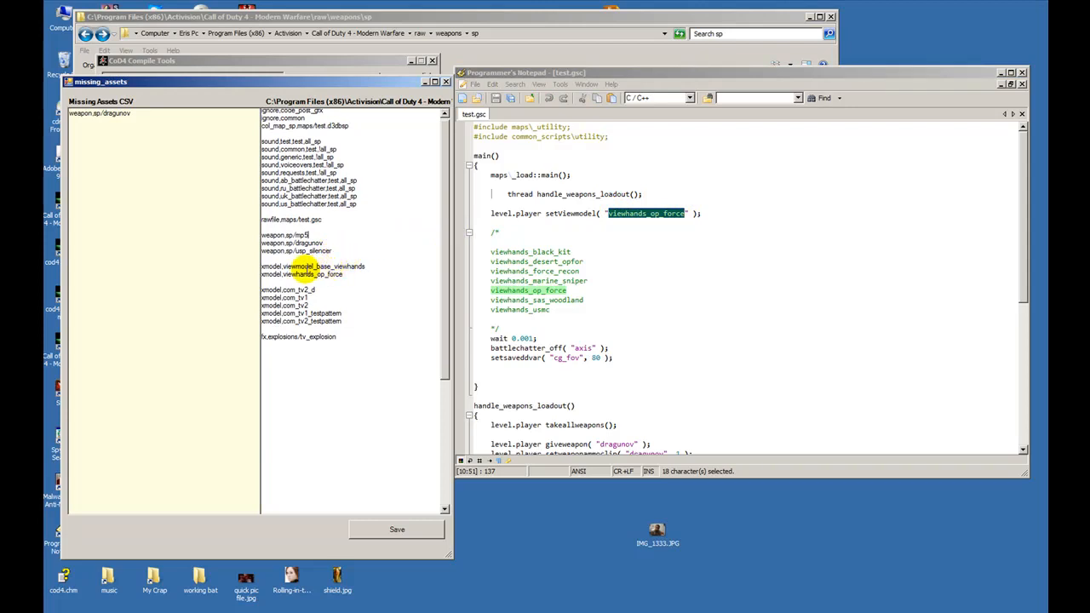
# Browse Explorer into raw\weapons\sp, showing the 146 single-player weapon files
pyautogui.doubleClick(308, 274)
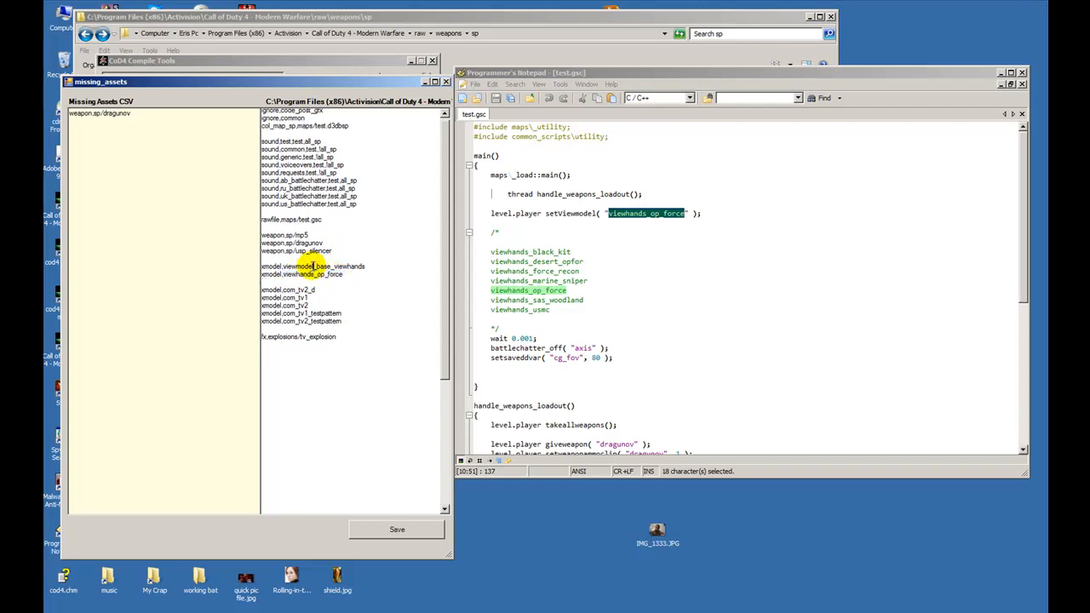
pyautogui.doubleClick(298, 266)
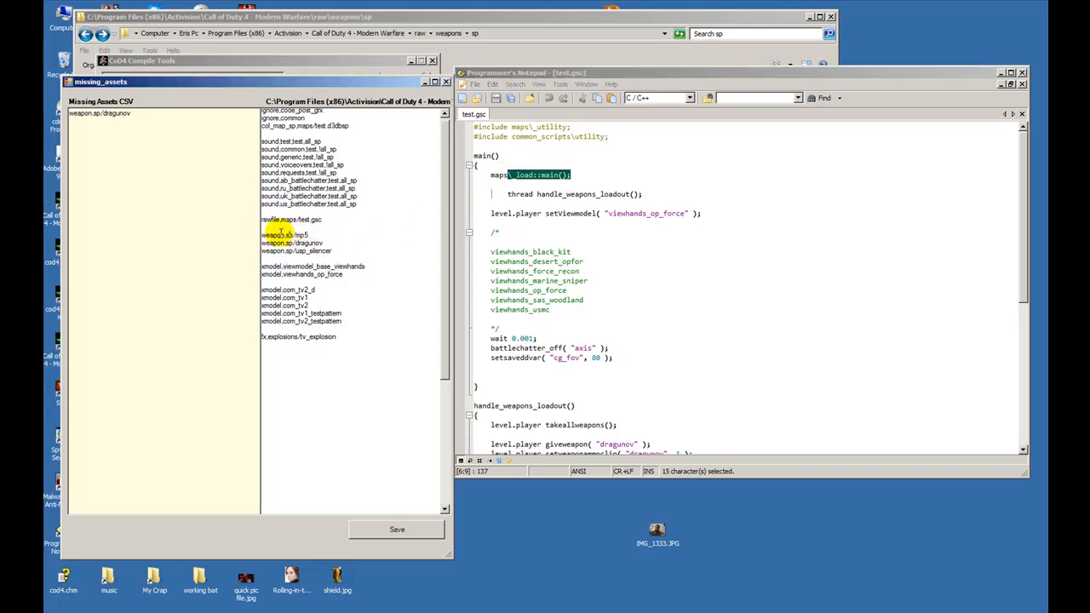
pyautogui.click(285, 234)
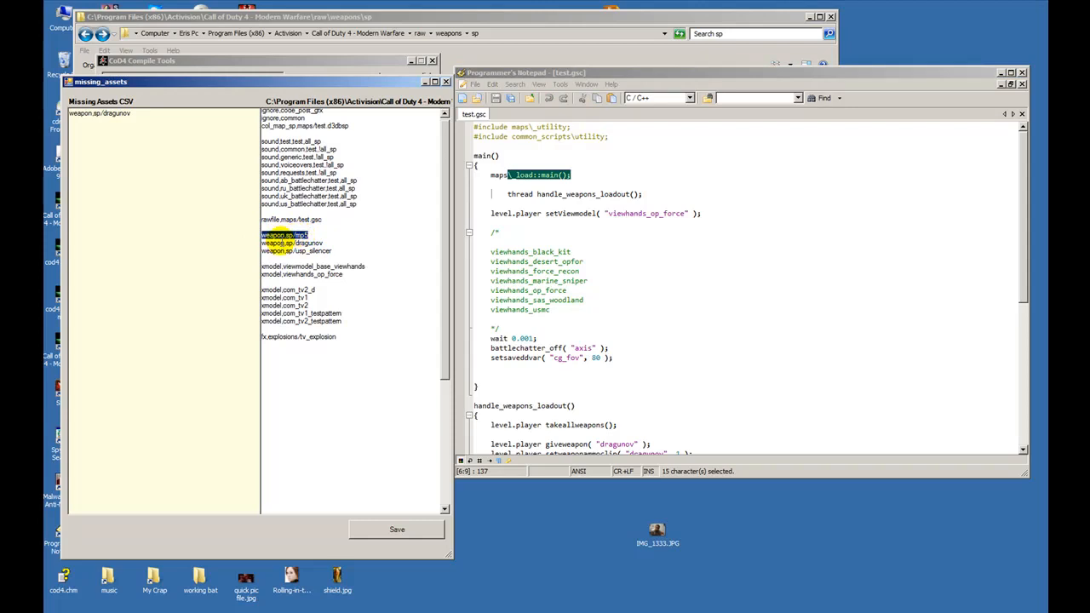
pyautogui.doubleClick(301, 235)
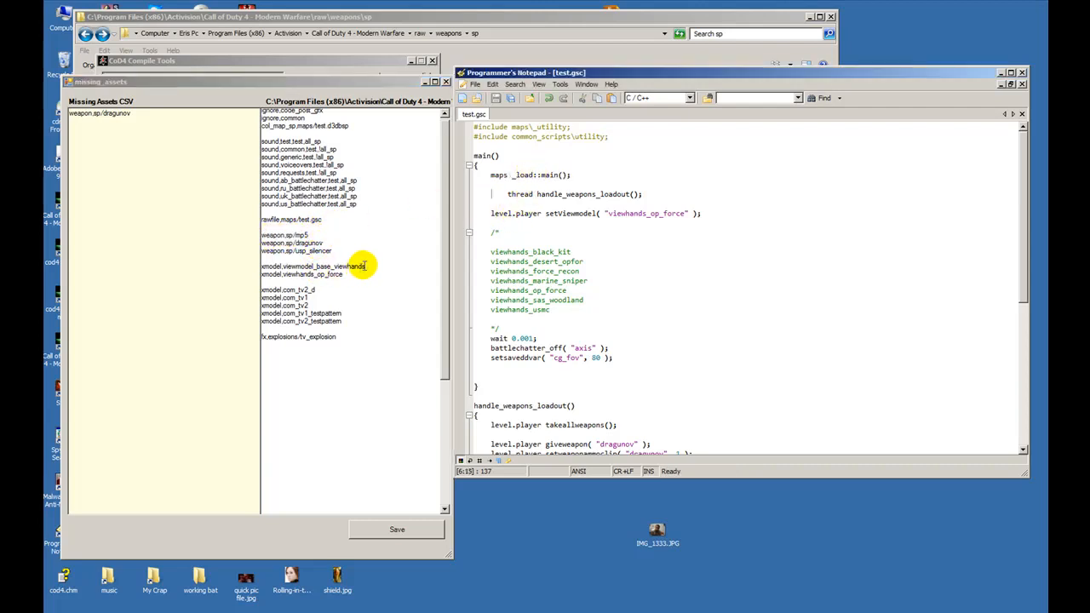
pyautogui.doubleClick(320, 267)
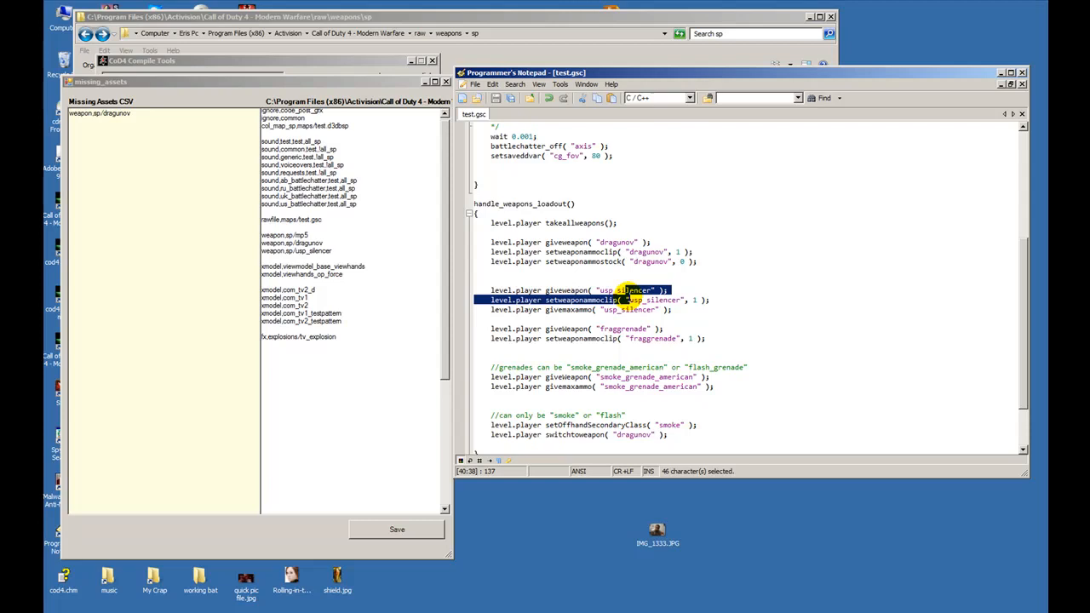
pyautogui.click(328, 251)
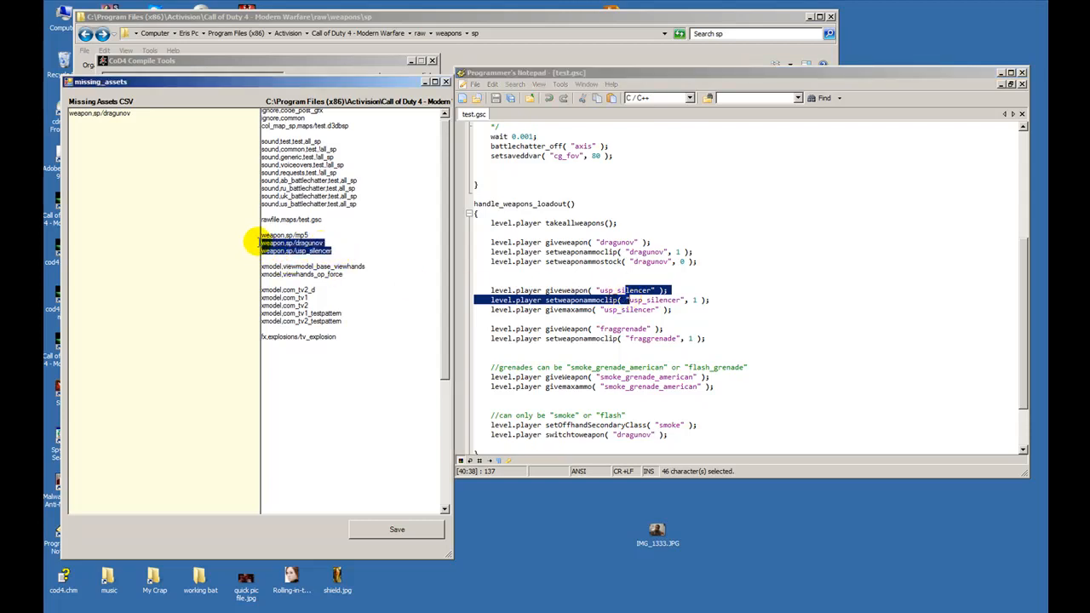
pyautogui.moveTo(406, 229)
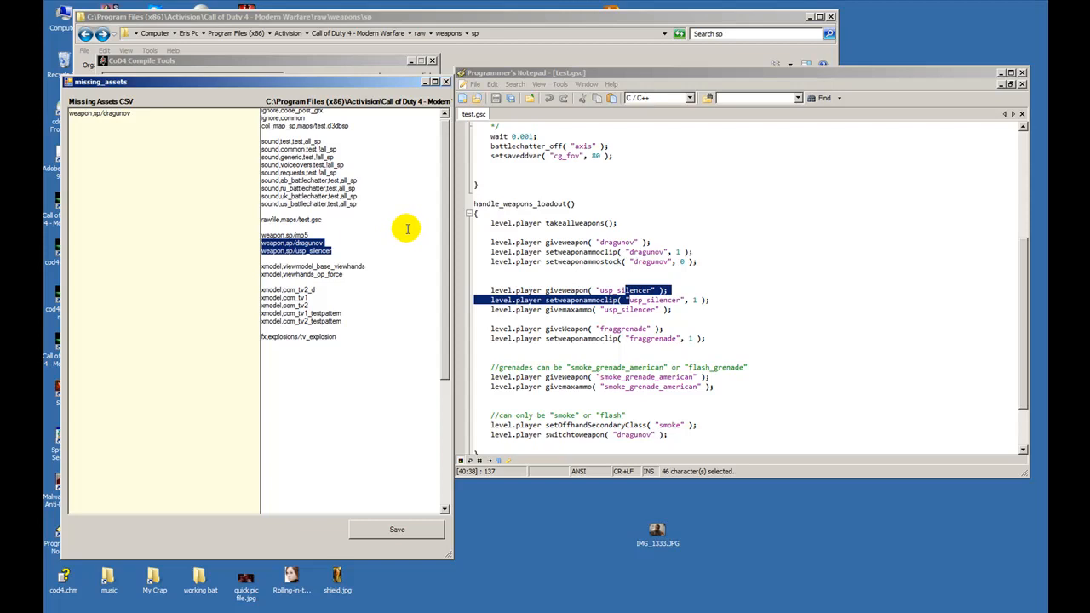
pyautogui.moveTo(409, 228)
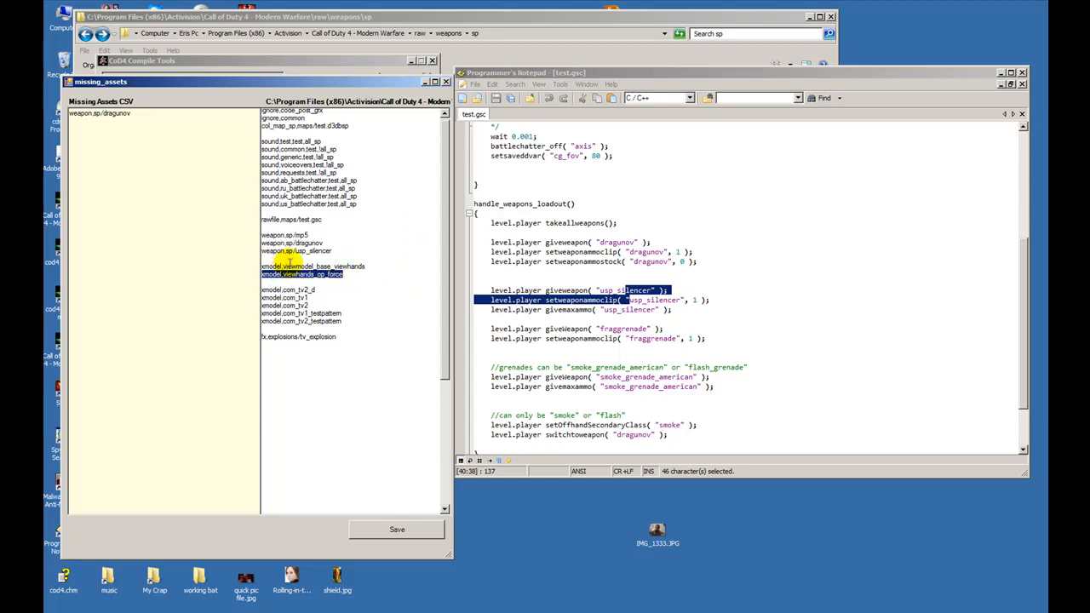
pyautogui.click(284, 234)
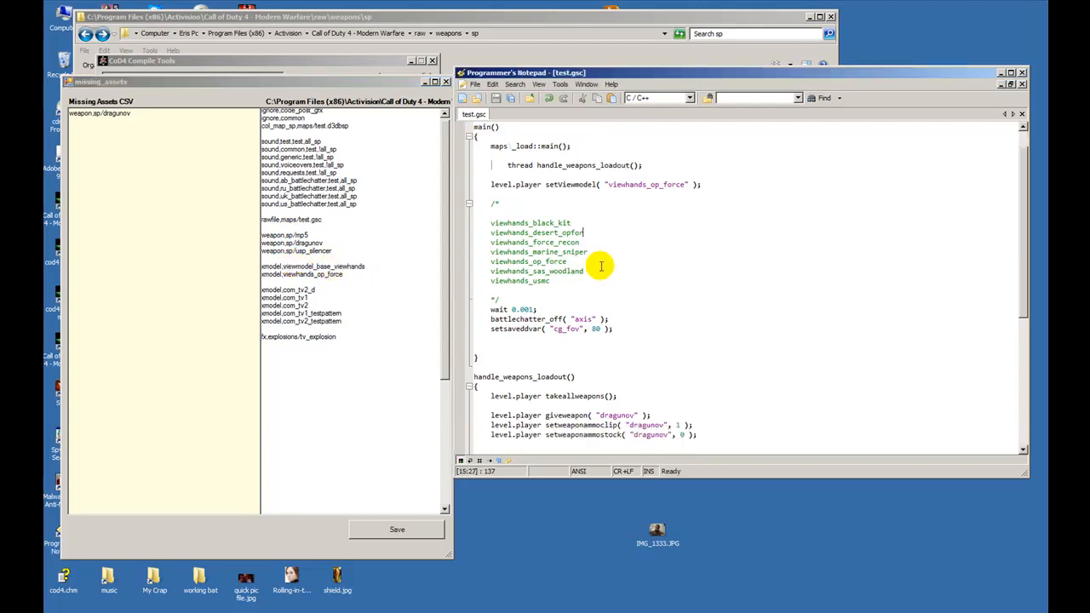
pyautogui.scroll(-3)
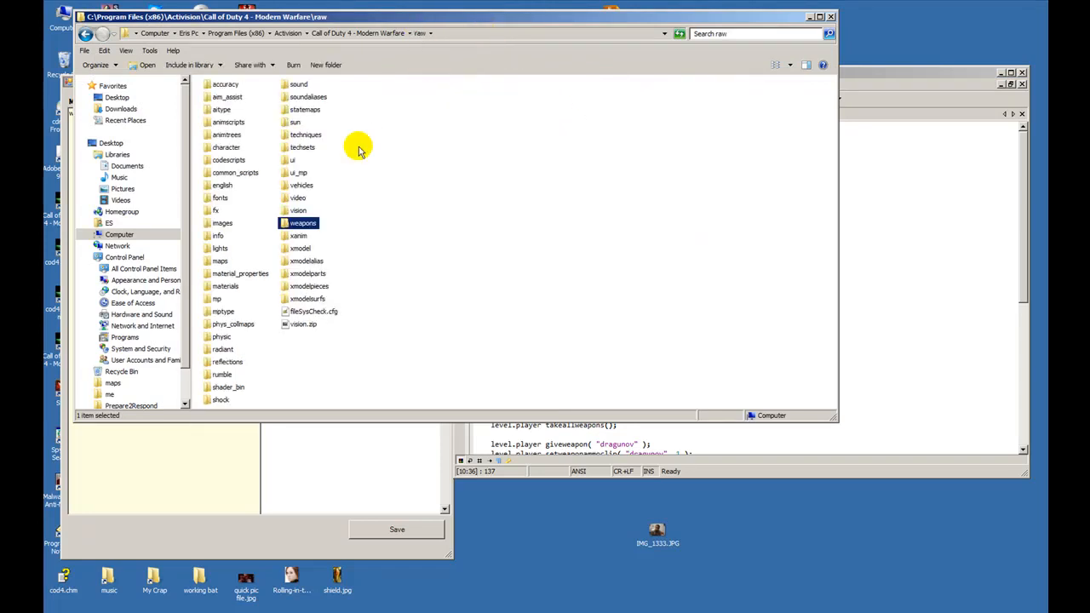
pyautogui.doubleClick(303, 222)
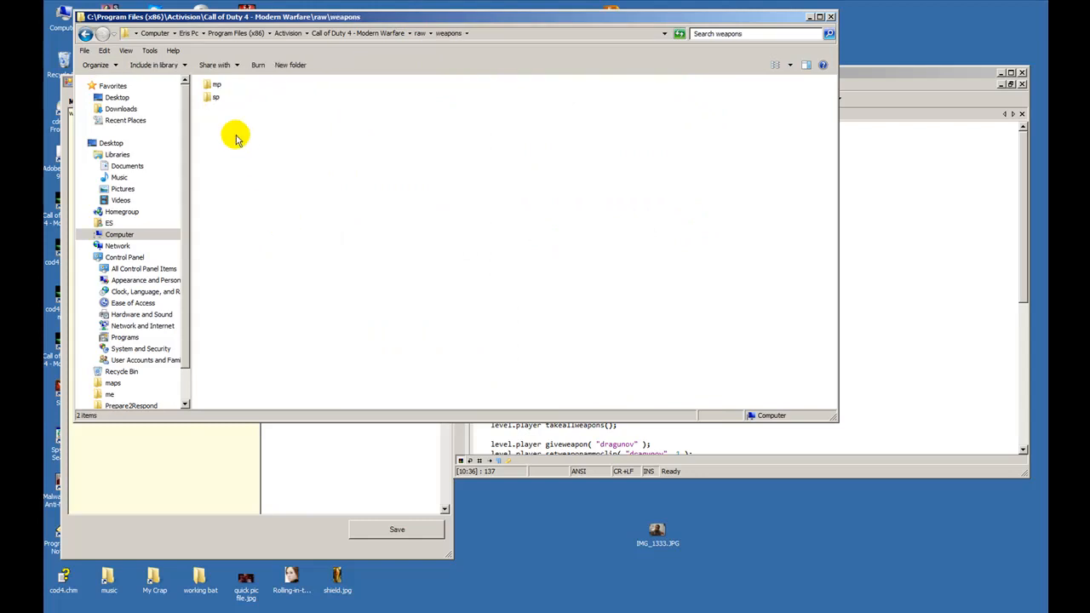
pyautogui.doubleClick(217, 96)
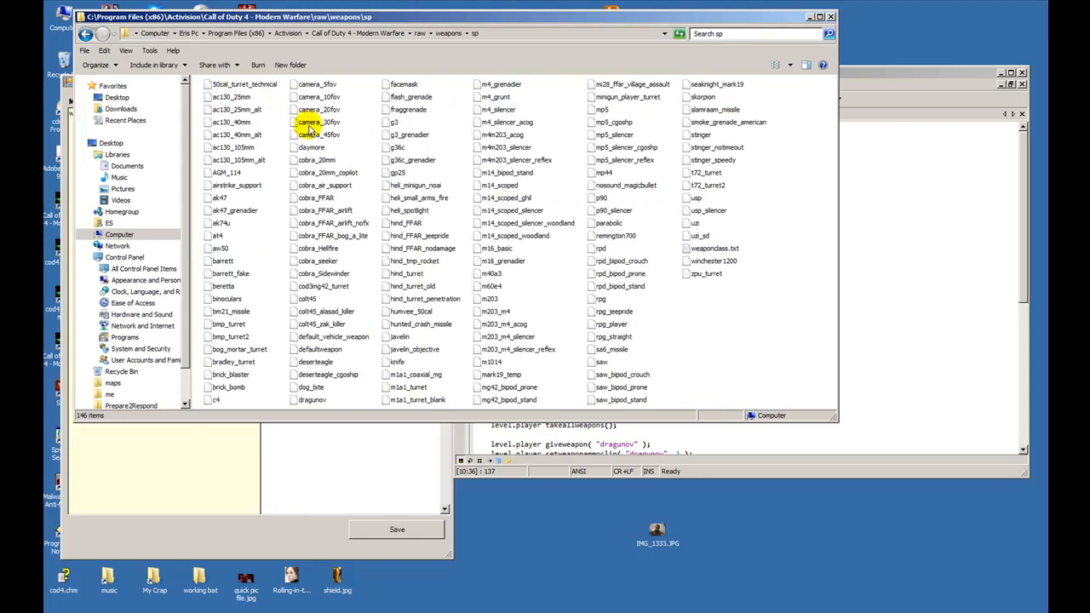